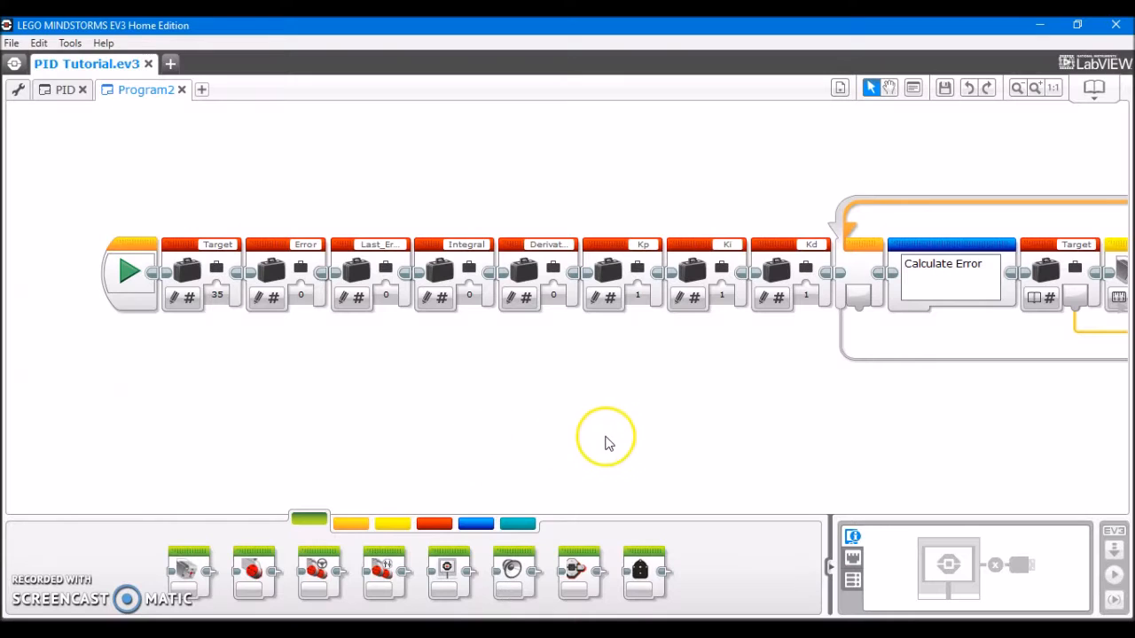
pyautogui.moveTo(873, 262)
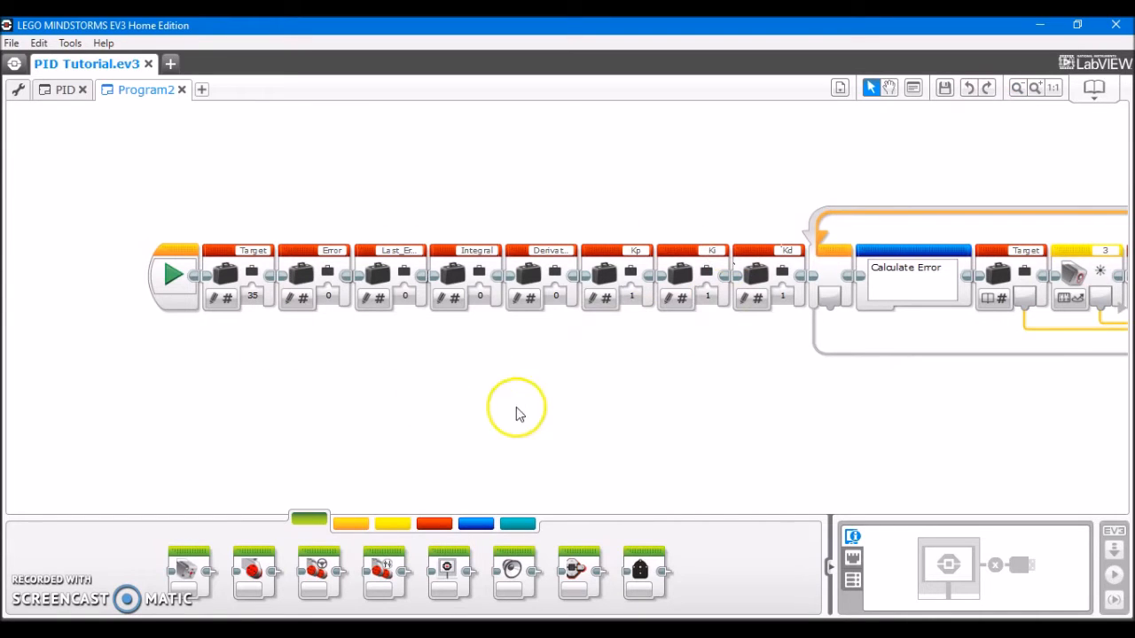
pyautogui.moveTo(405, 355)
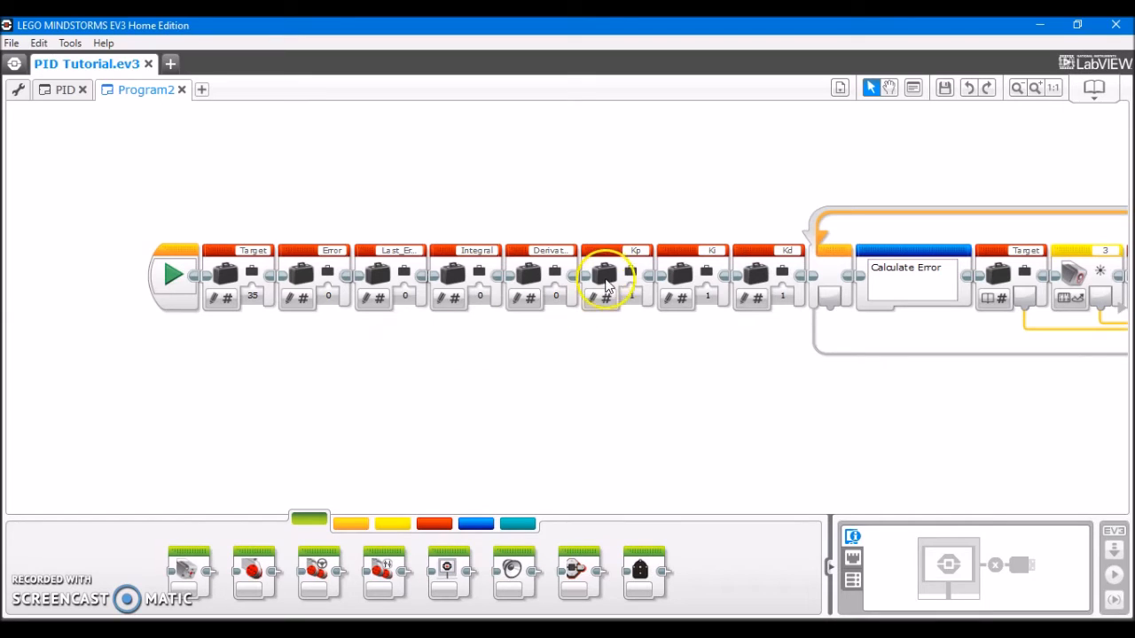
pyautogui.moveTo(716, 250)
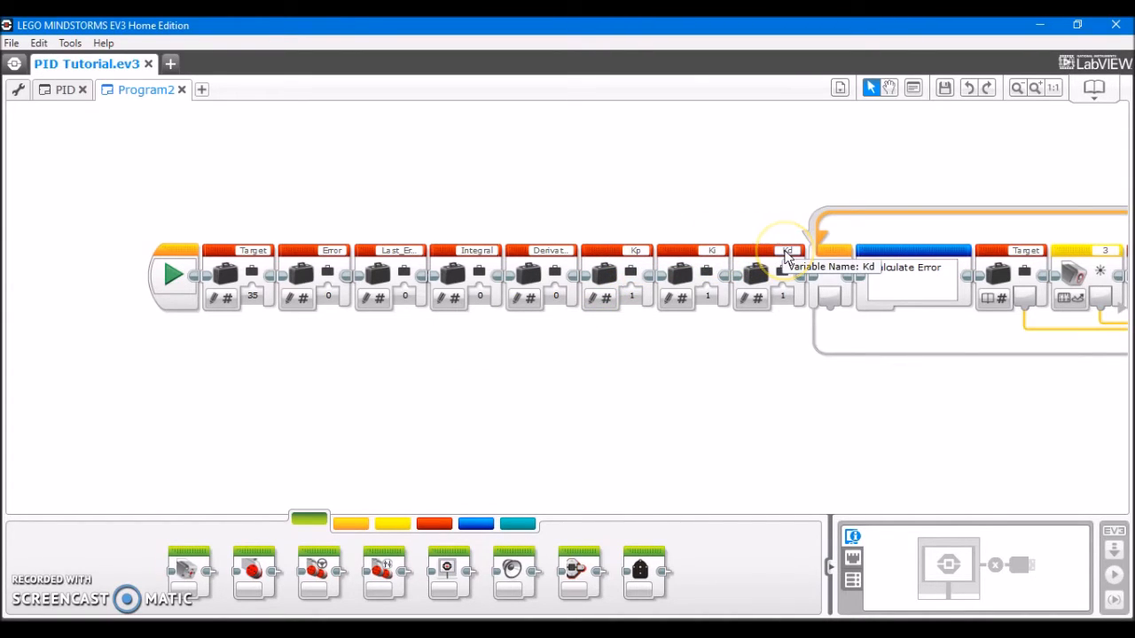
pyautogui.moveTo(239, 291)
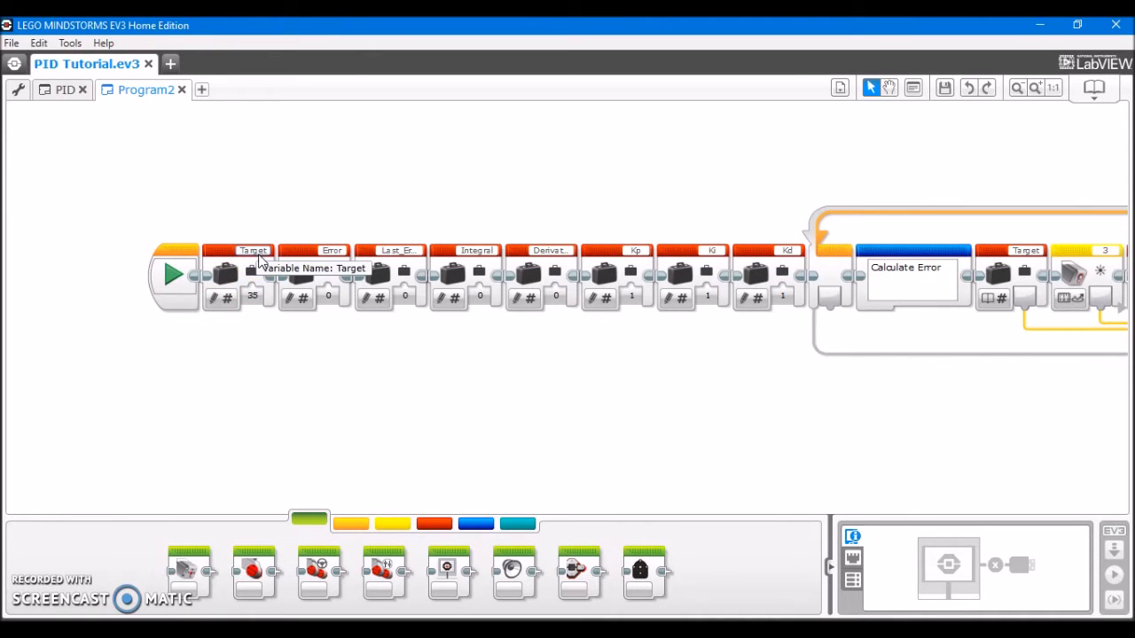
pyautogui.moveTo(259, 262)
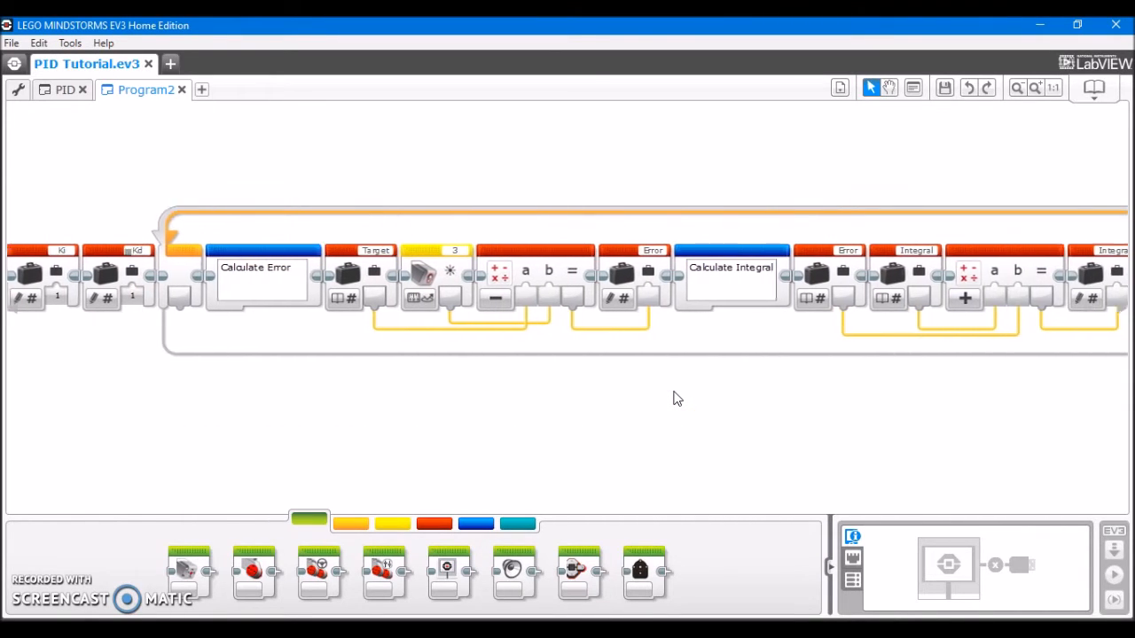
# Zoom out four times so Program2's entire PID loop fits on the canvas
pyautogui.click(1015, 88)
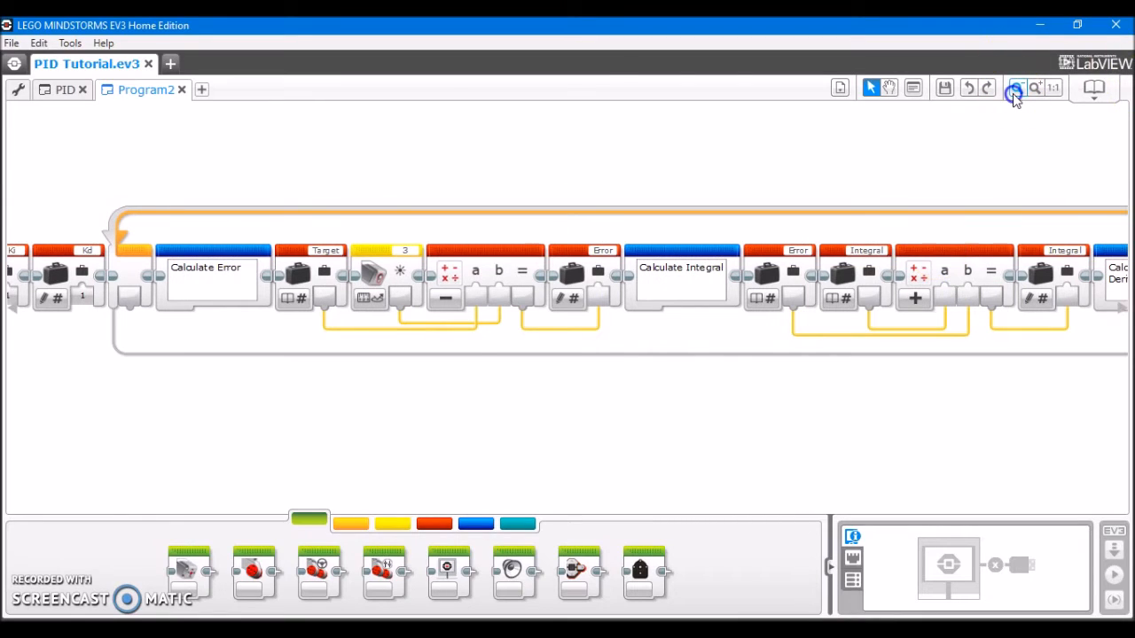
pyautogui.click(1016, 87)
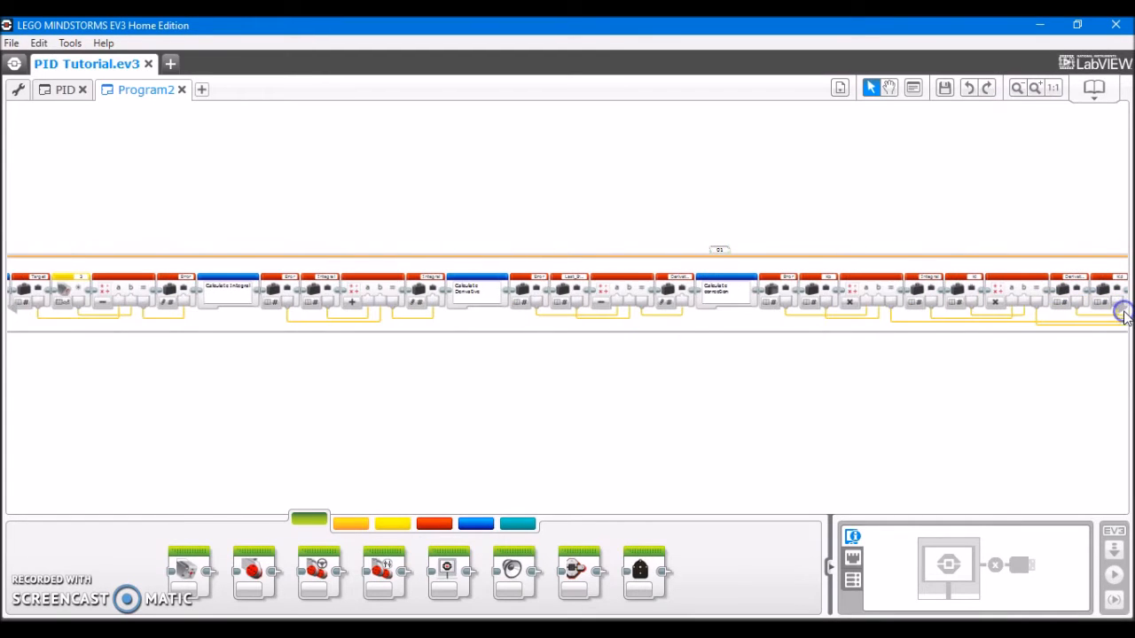
pyautogui.click(1017, 88)
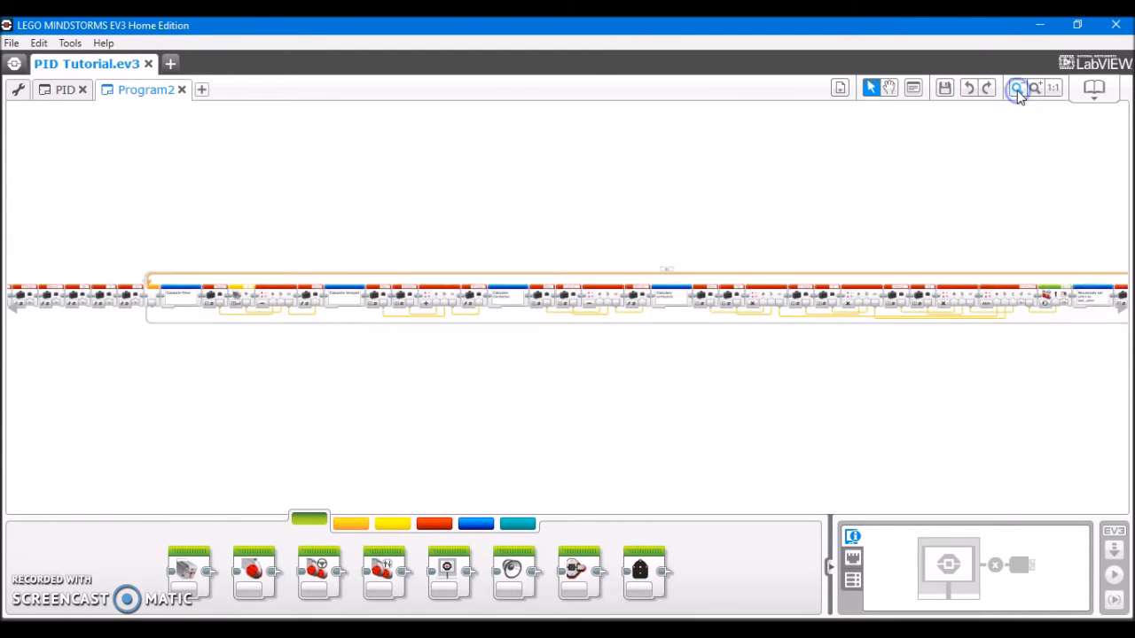
pyautogui.click(1016, 88)
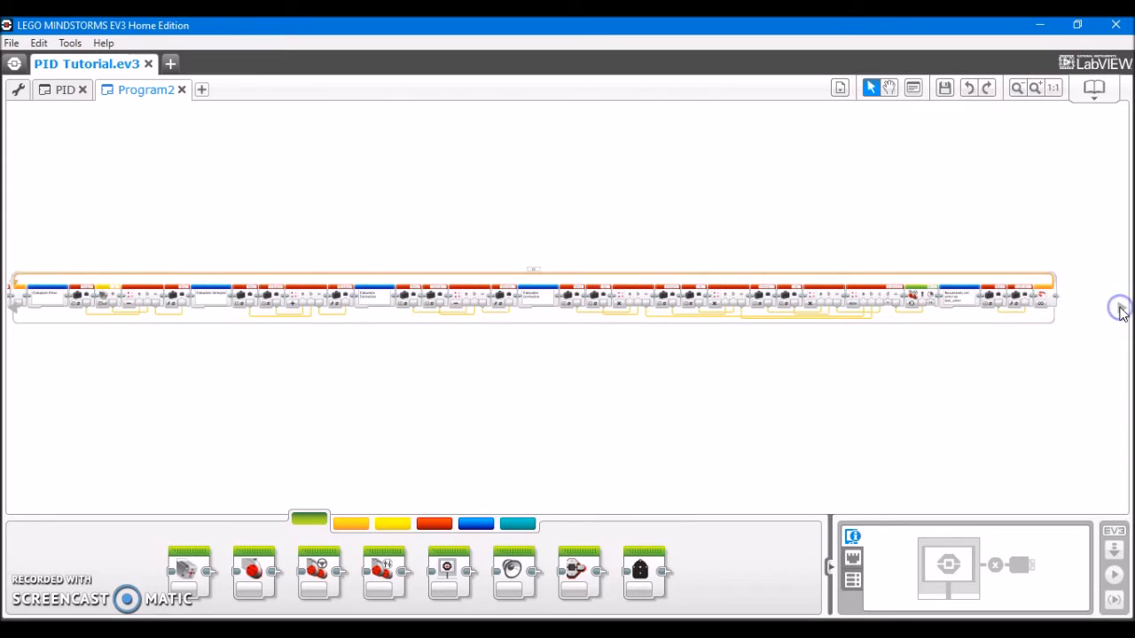
pyautogui.moveTo(1024, 288)
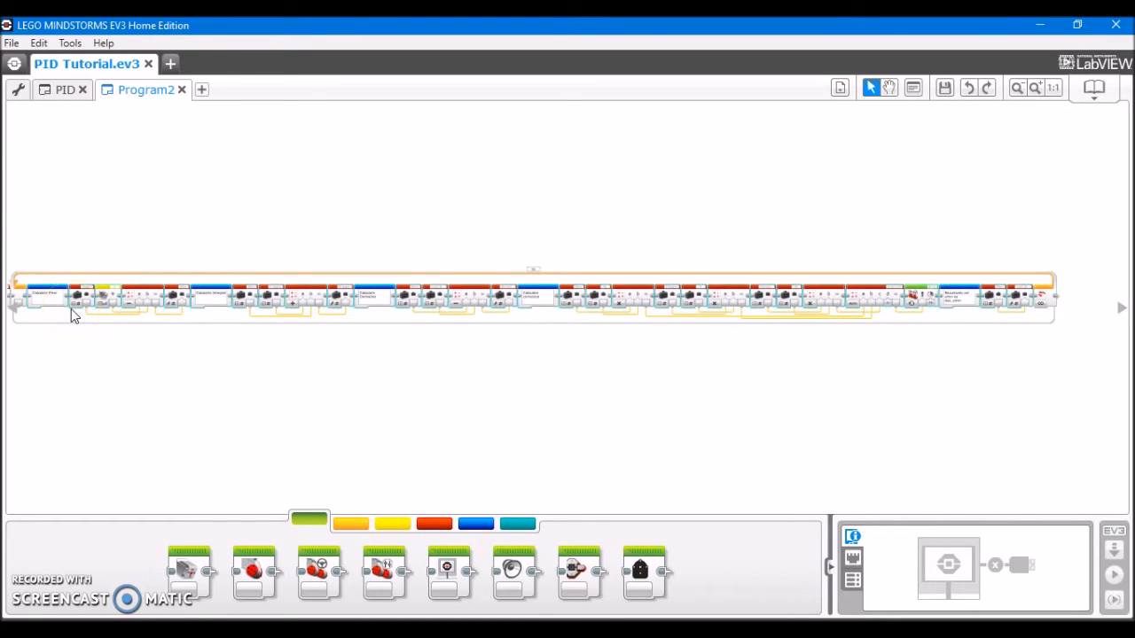
pyautogui.moveTo(71, 27)
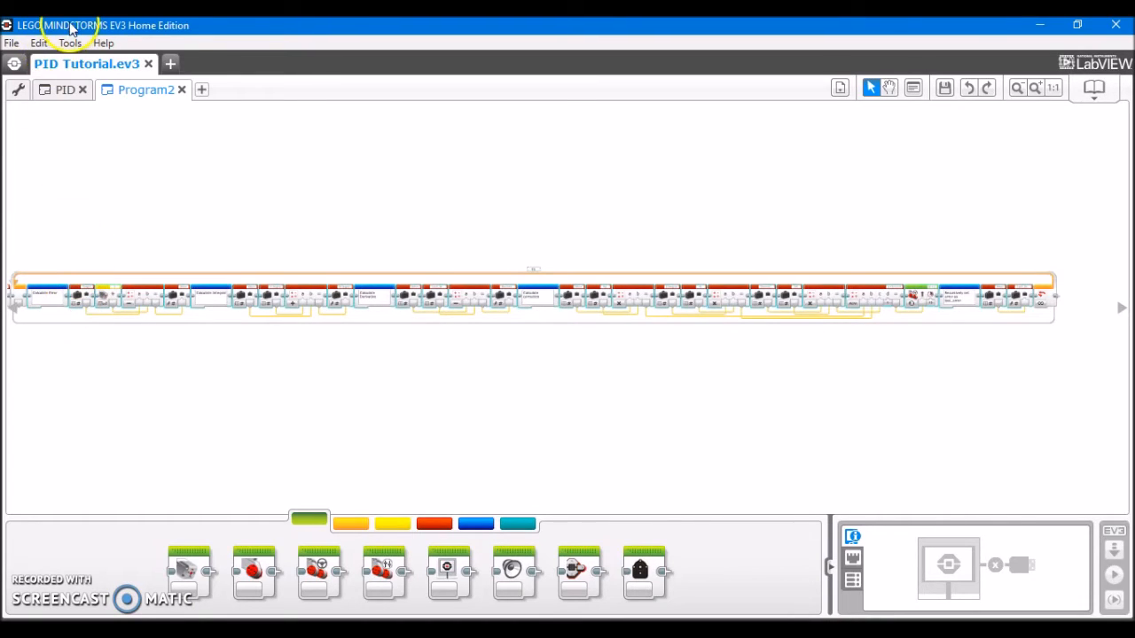
# Start a My Block from the selection, name it PDLine, and choose the colour-sensor icon
pyautogui.click(69, 42)
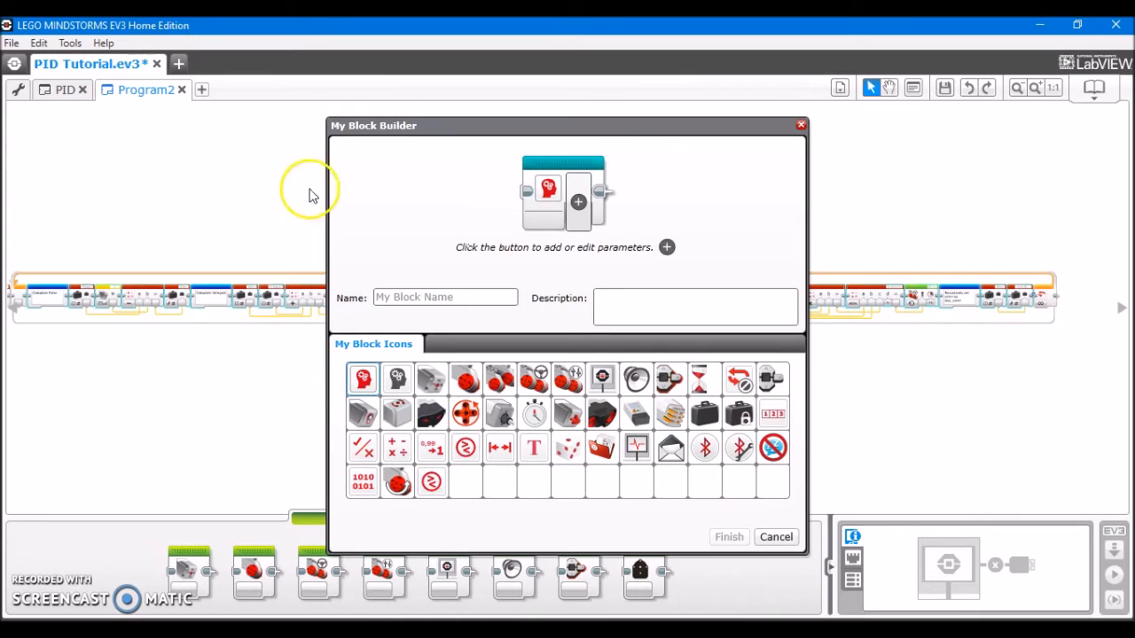
pyautogui.click(443, 297)
pyautogui.write('PDL')
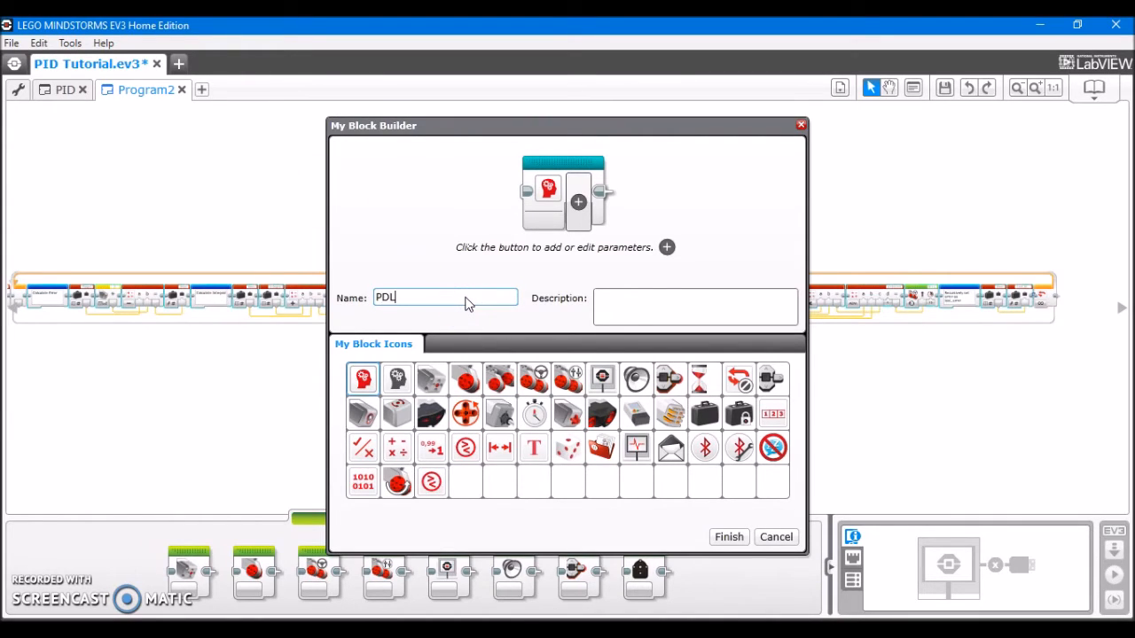
pyautogui.write('ine')
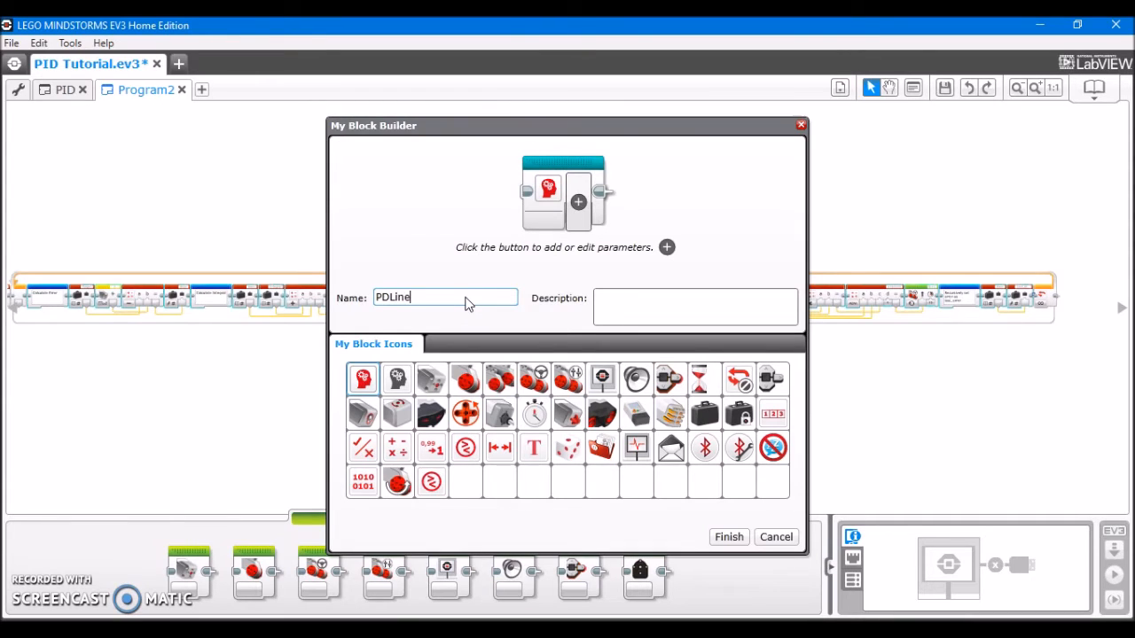
pyautogui.click(362, 414)
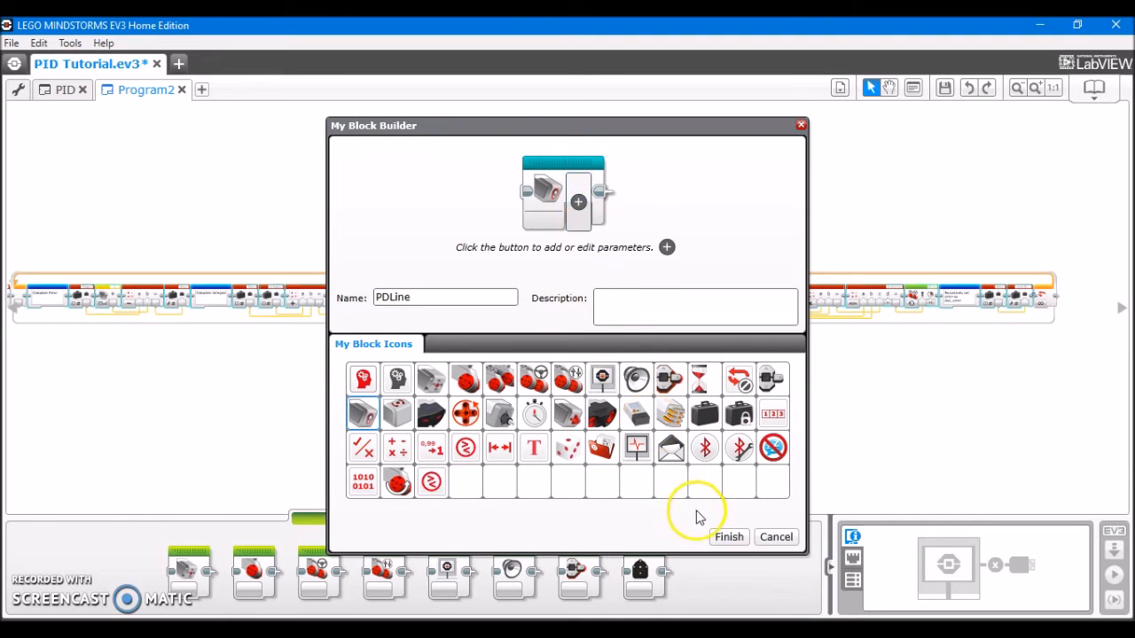
pyautogui.moveTo(577, 202)
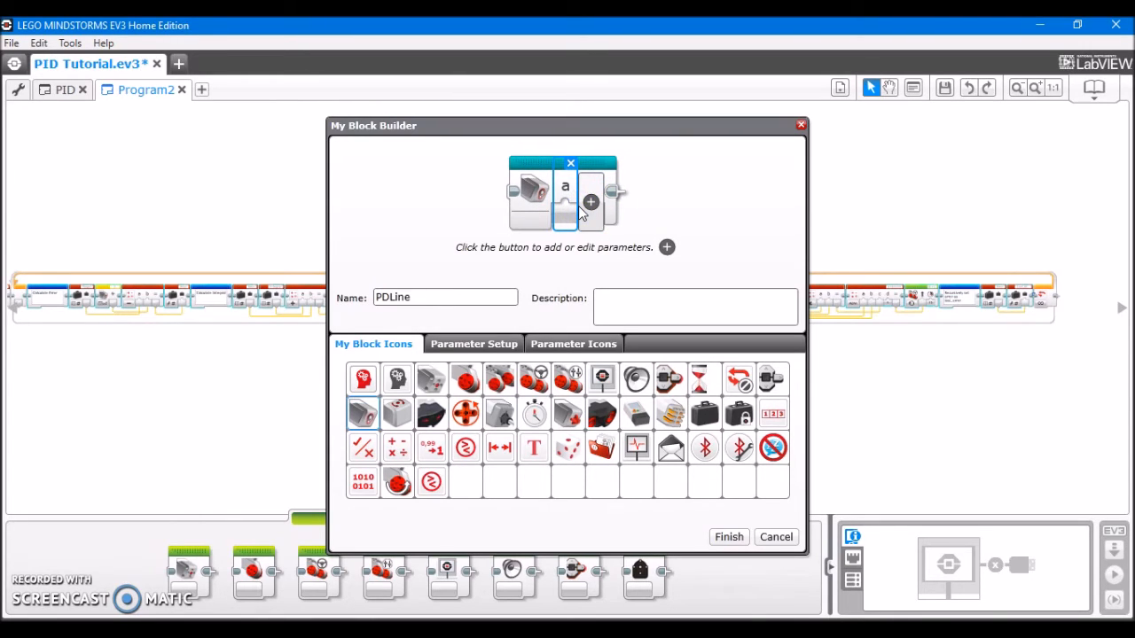
# Add a new parameter to PDLine and name it Power
pyautogui.click(474, 344)
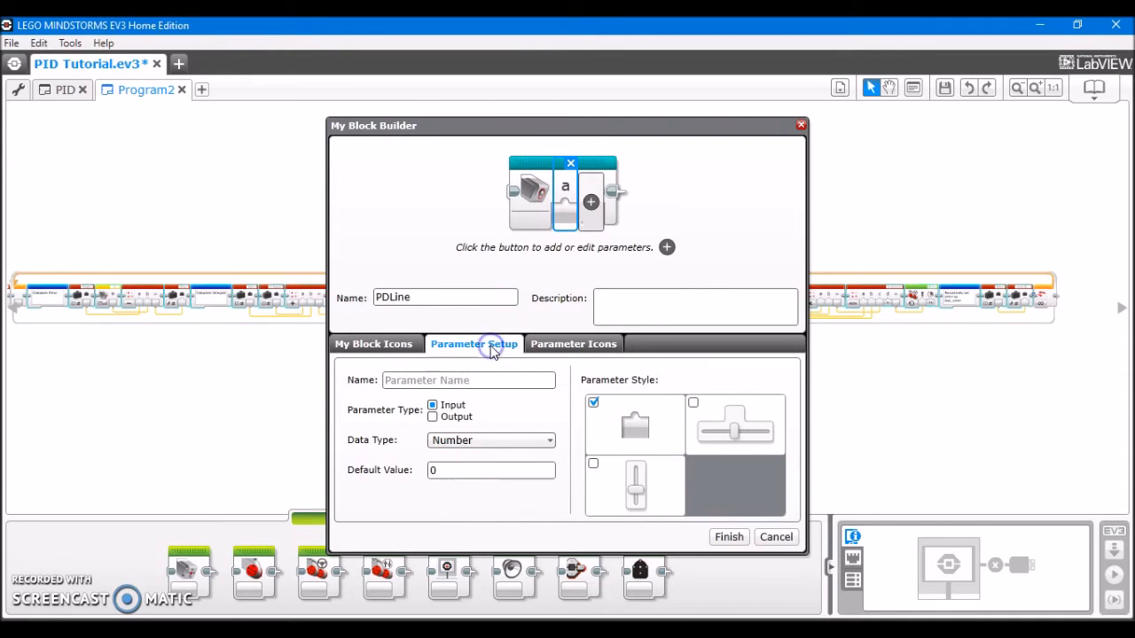
pyautogui.click(468, 380)
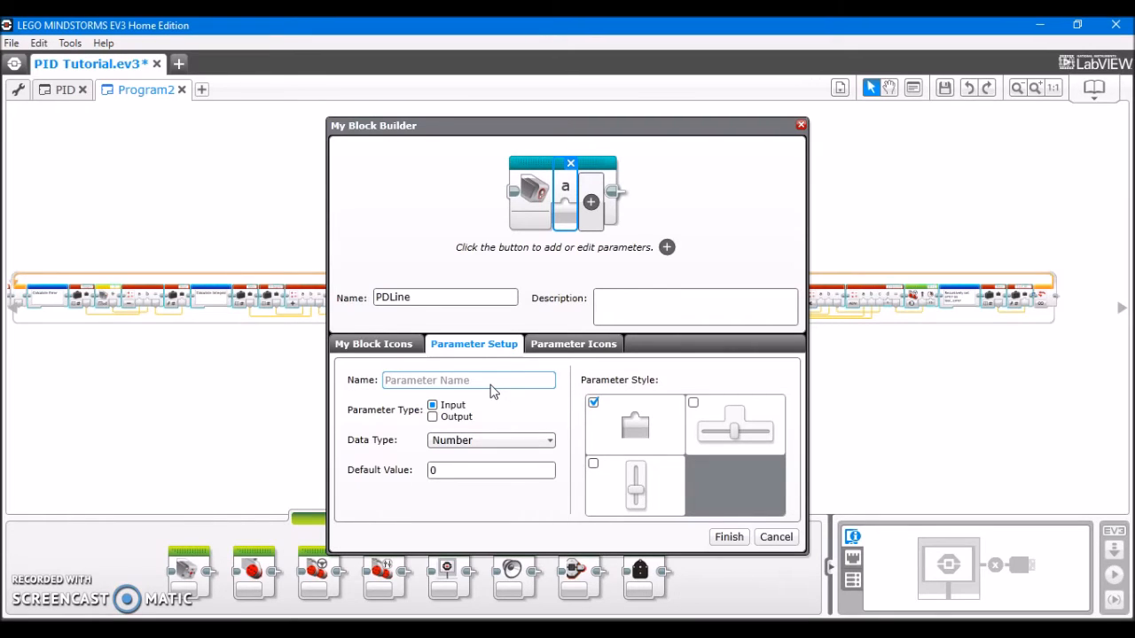
pyautogui.write('Power')
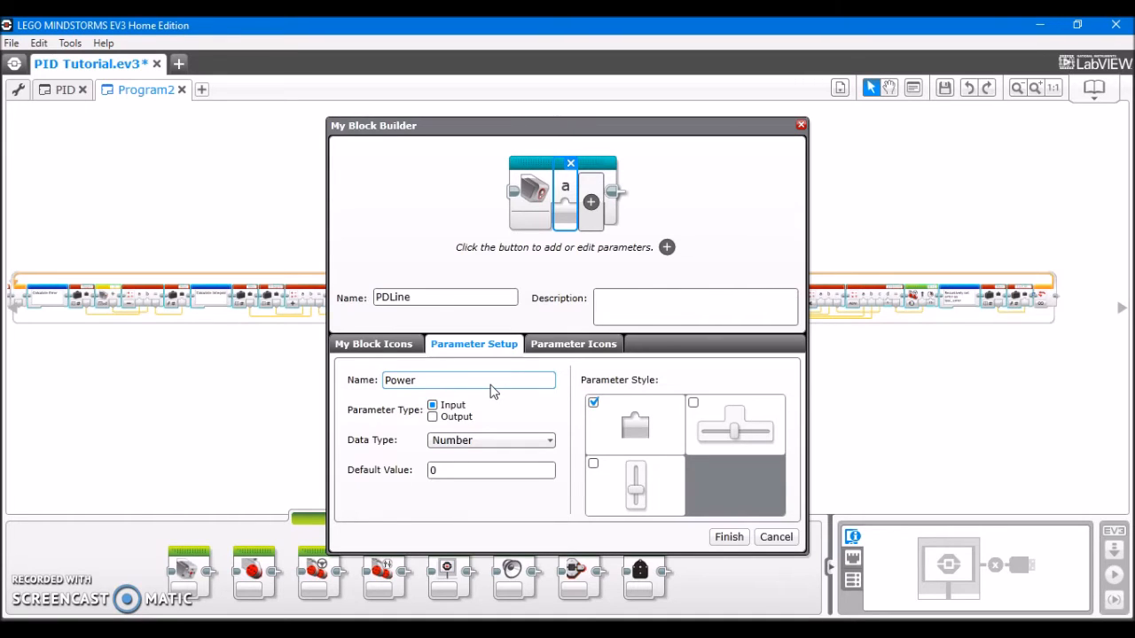
pyautogui.click(468, 379)
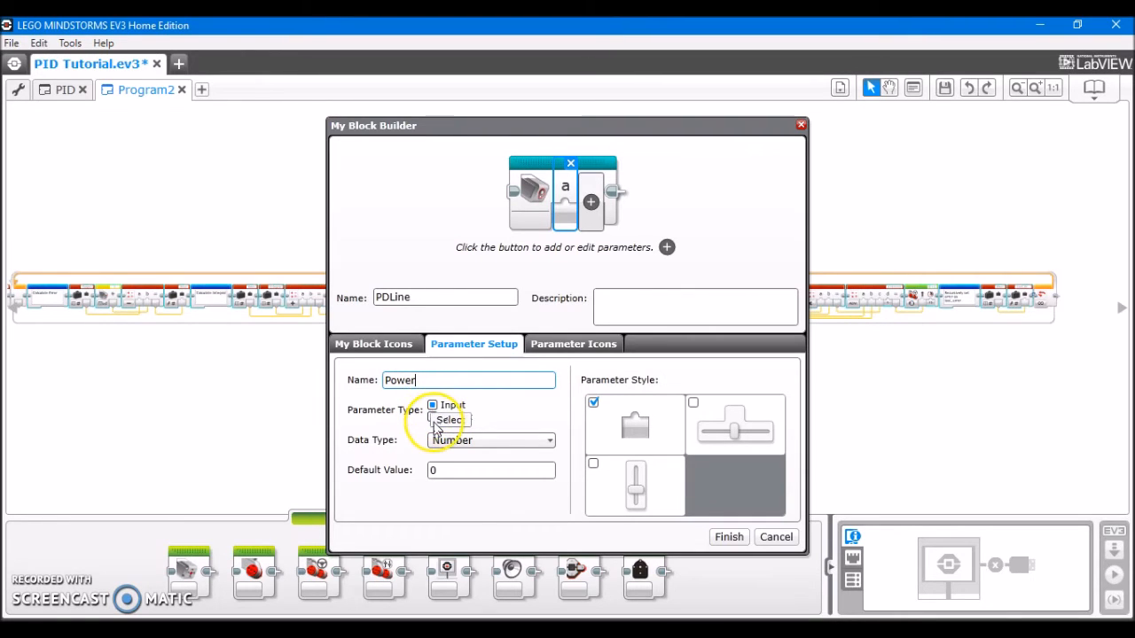
# Make Power a Number input with vertical-slider style, ranging -100 to 100
pyautogui.click(452, 419)
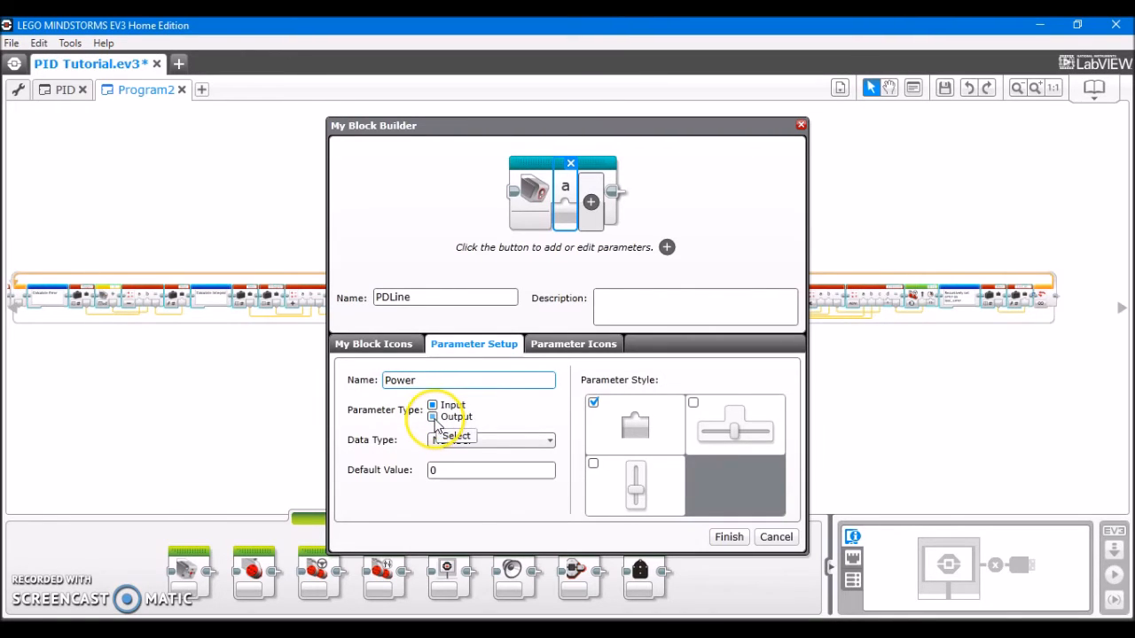
pyautogui.click(433, 416)
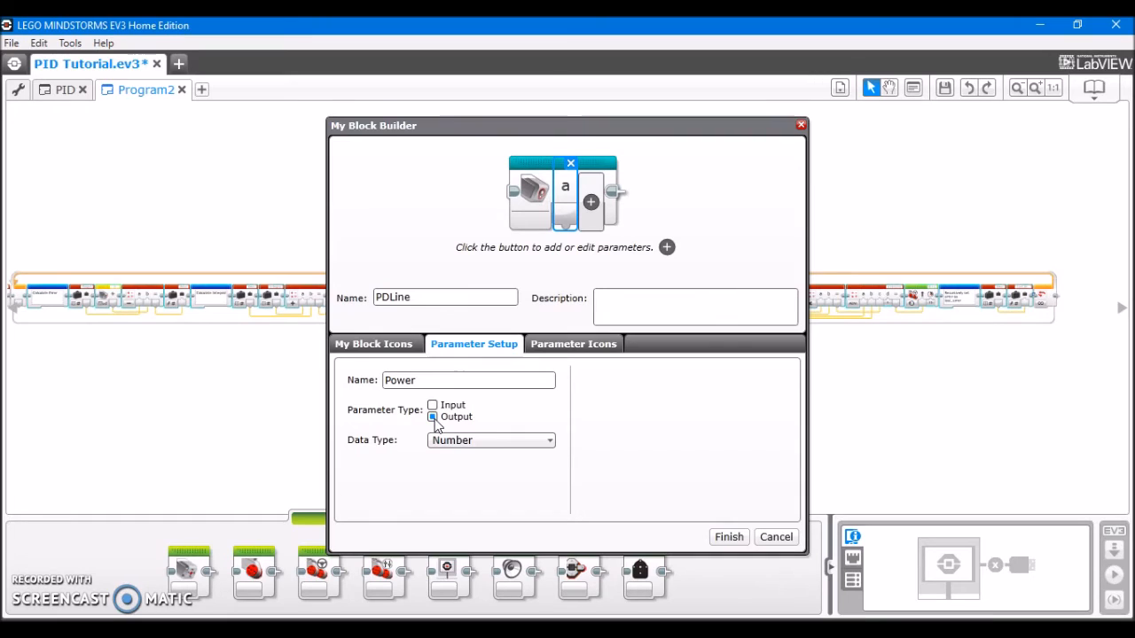
pyautogui.click(433, 405)
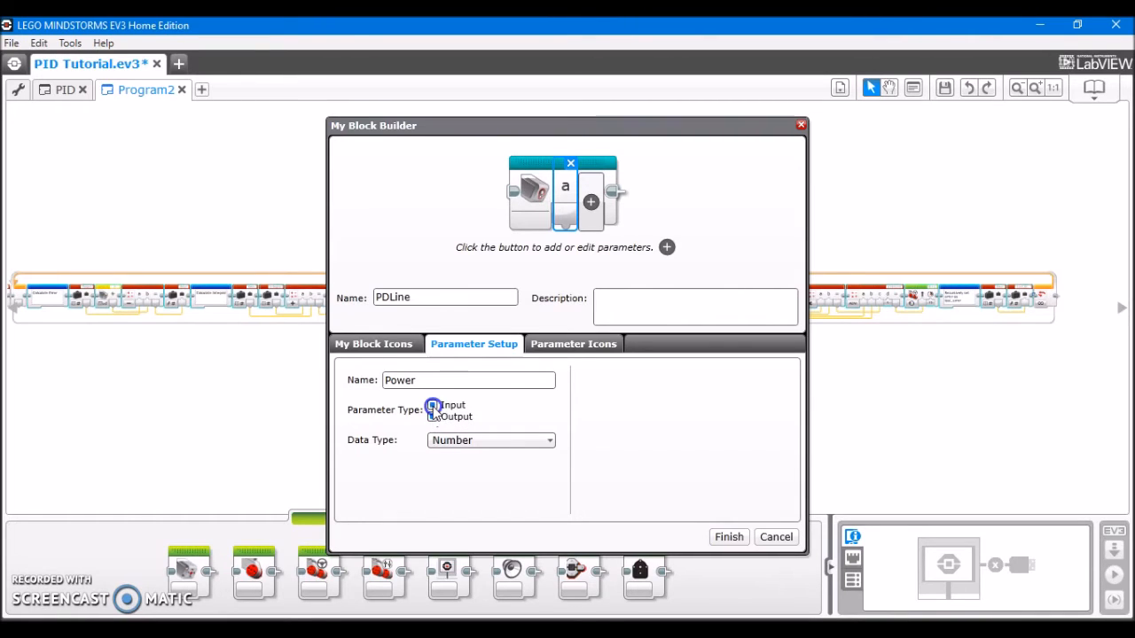
pyautogui.click(433, 406)
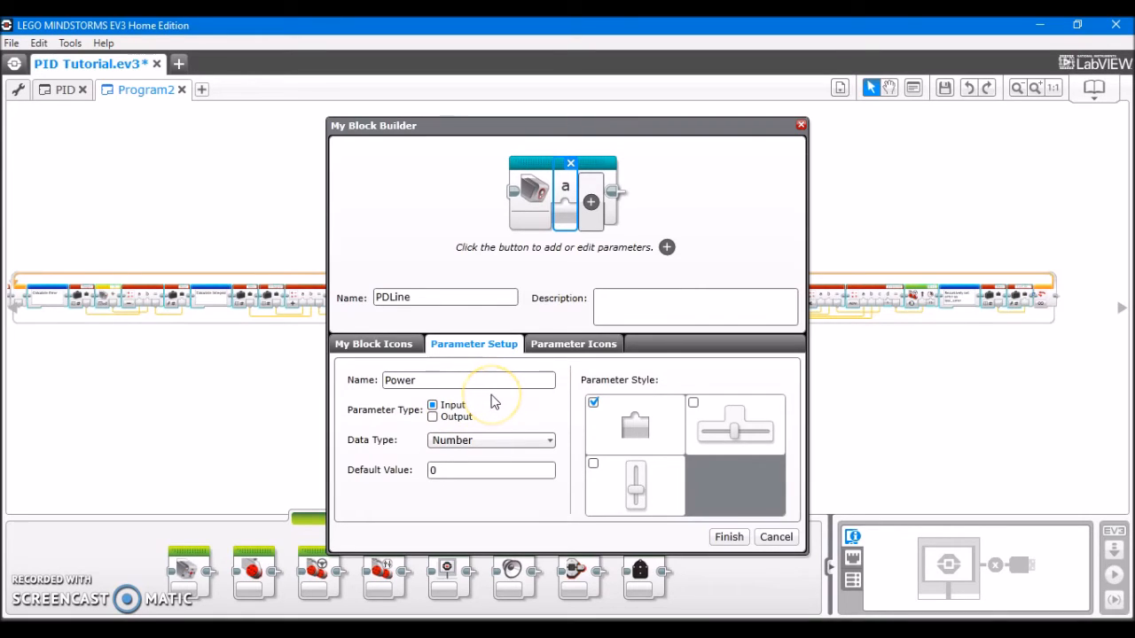
pyautogui.moveTo(493, 401)
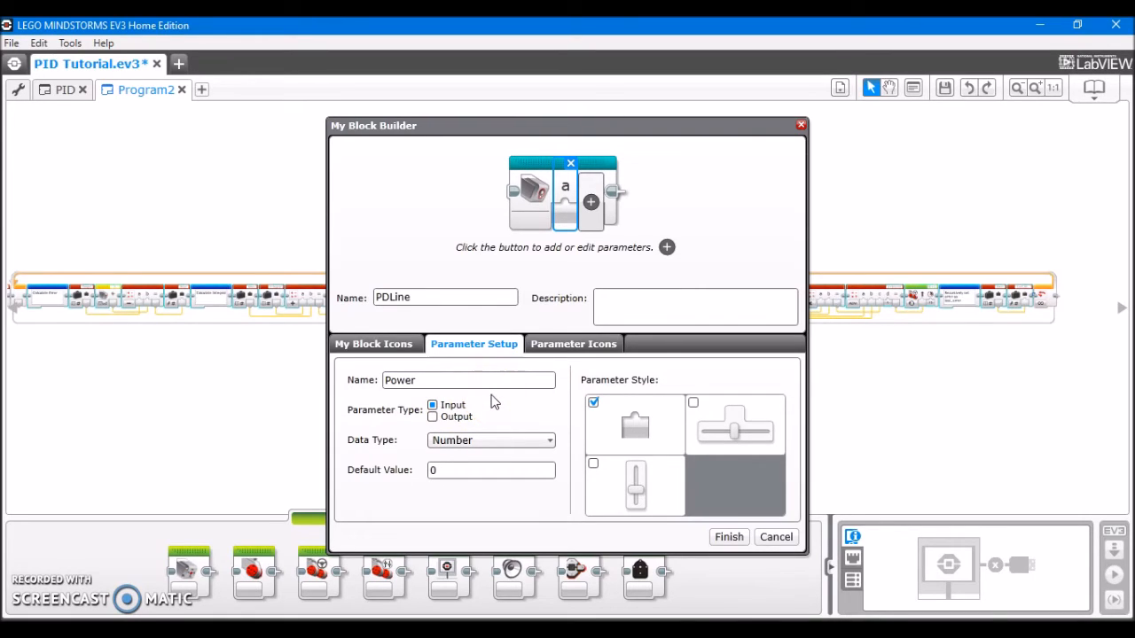
pyautogui.moveTo(734, 425)
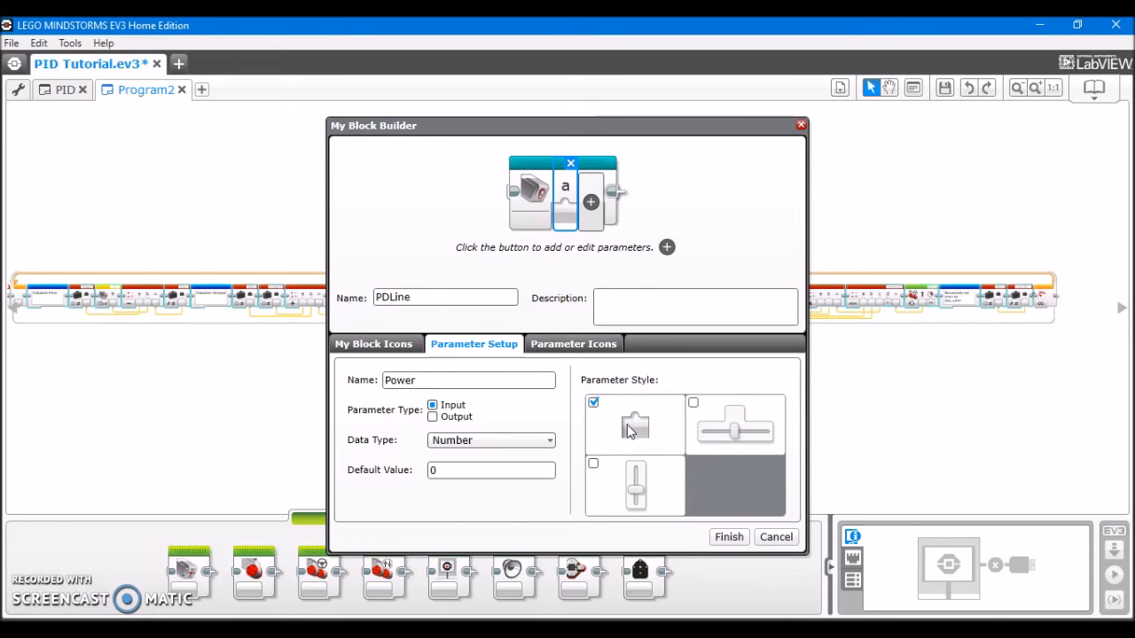
pyautogui.moveTo(734, 430)
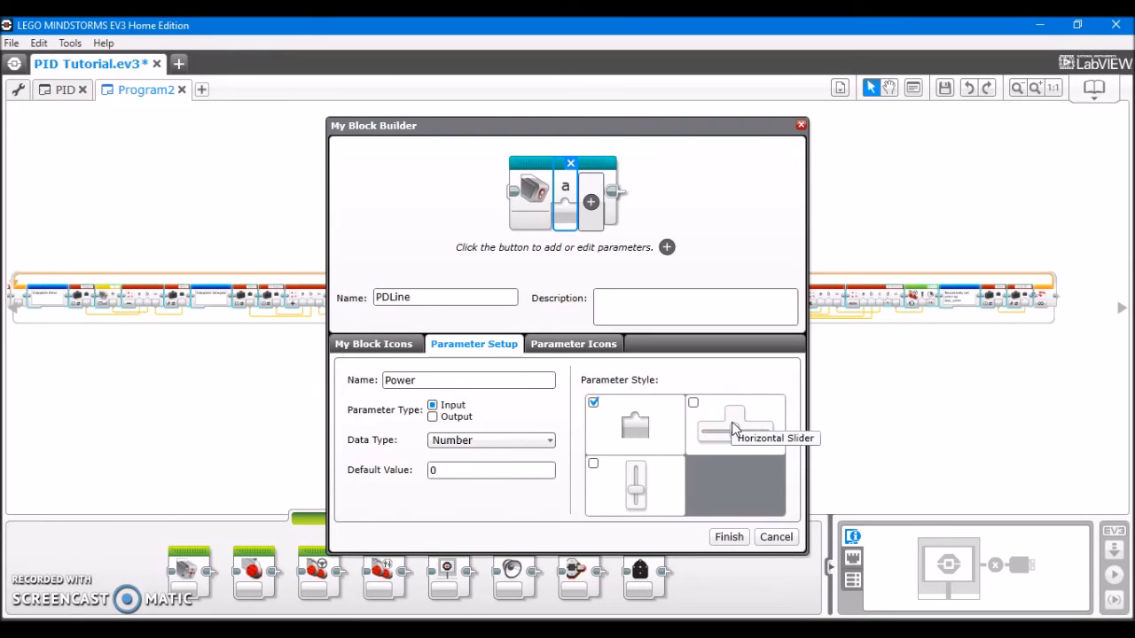
pyautogui.moveTo(634, 483)
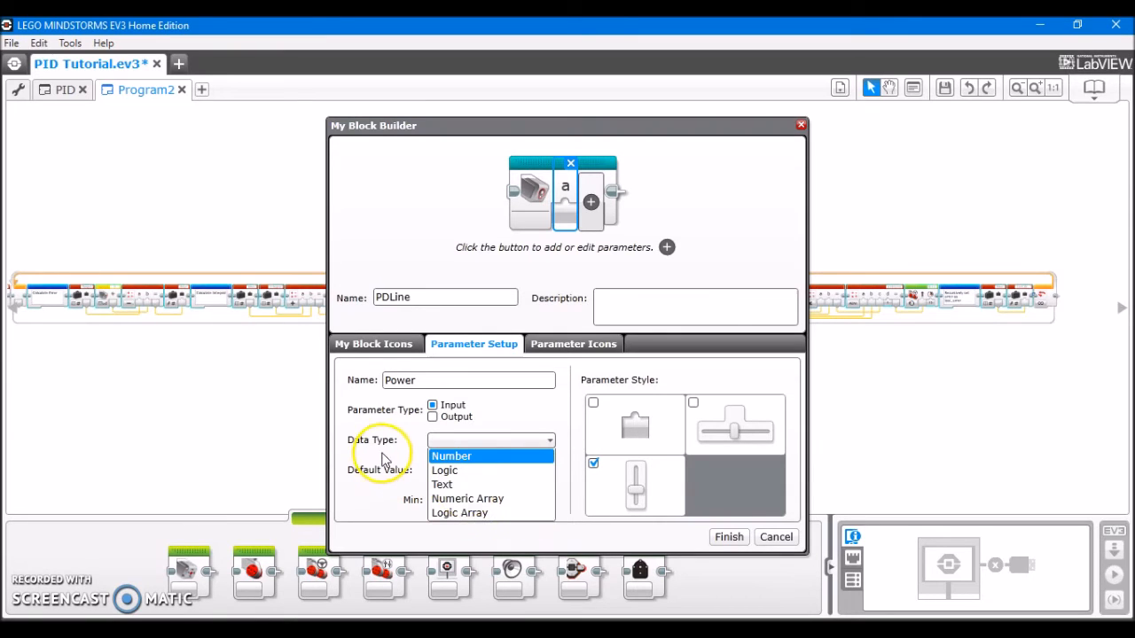
pyautogui.click(452, 456)
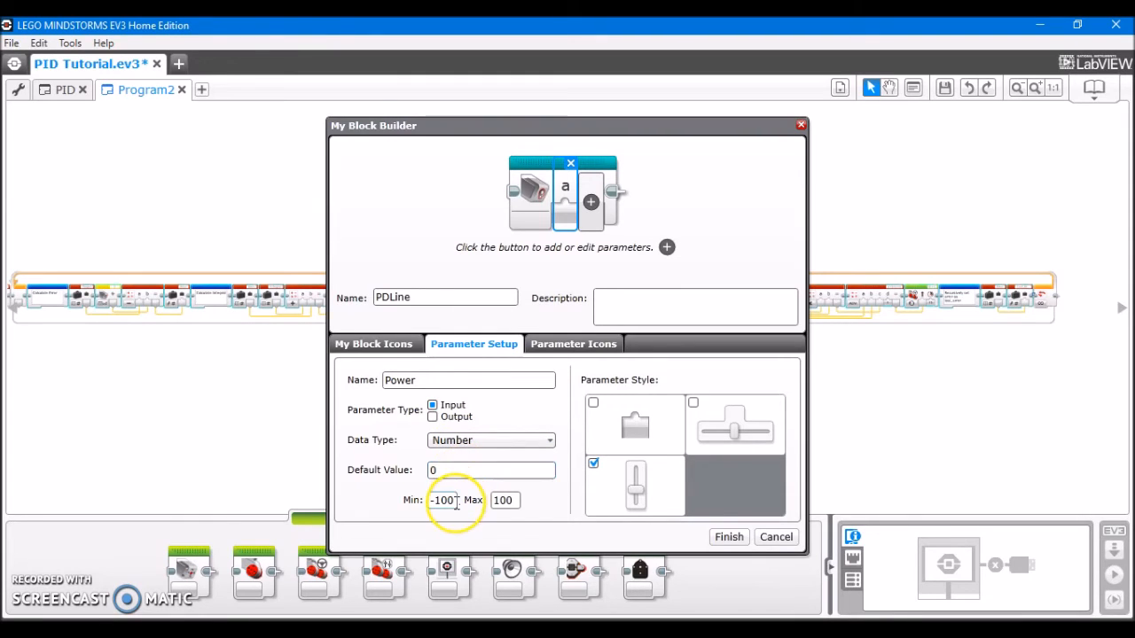
pyautogui.click(443, 499)
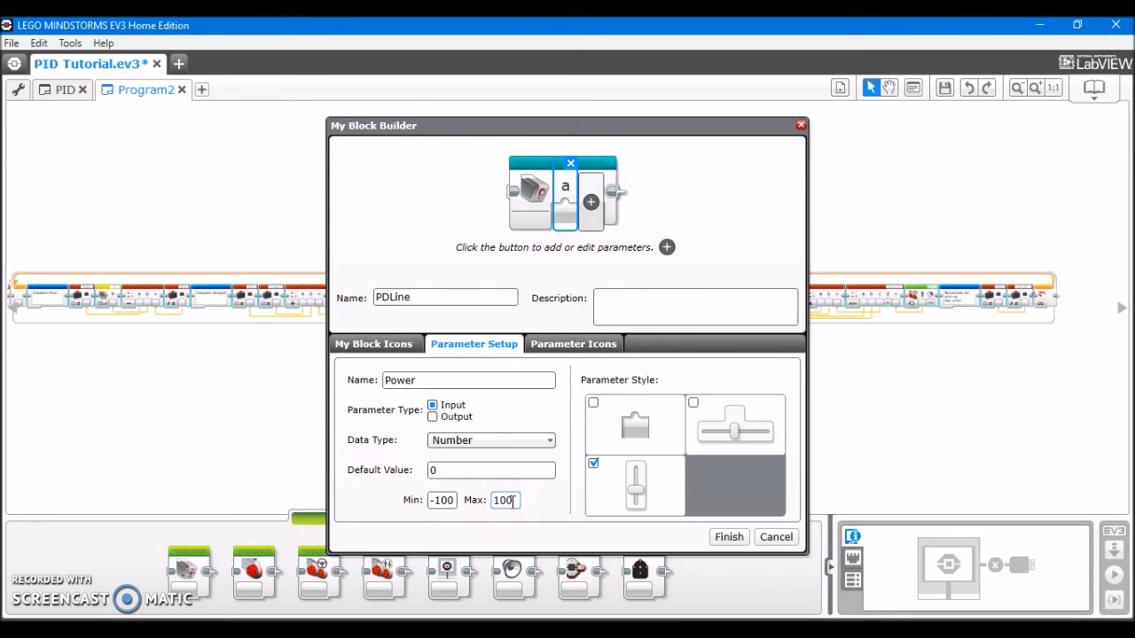
pyautogui.moveTo(574, 344)
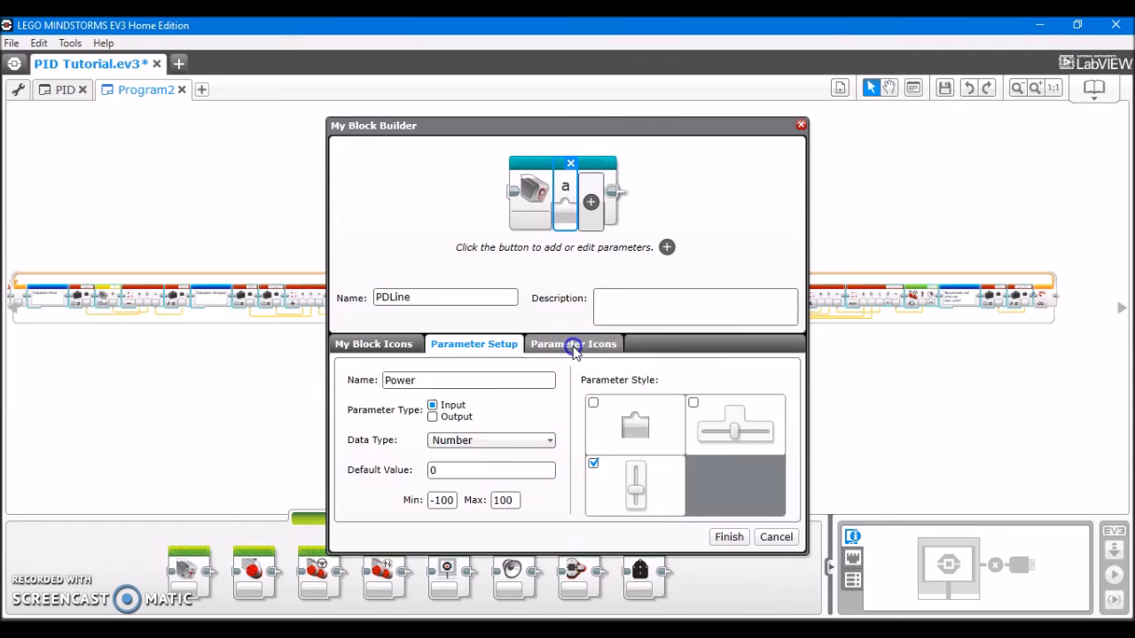
# Assign the speedometer icon to the Power parameter from the Parameter Icons grid
pyautogui.click(573, 344)
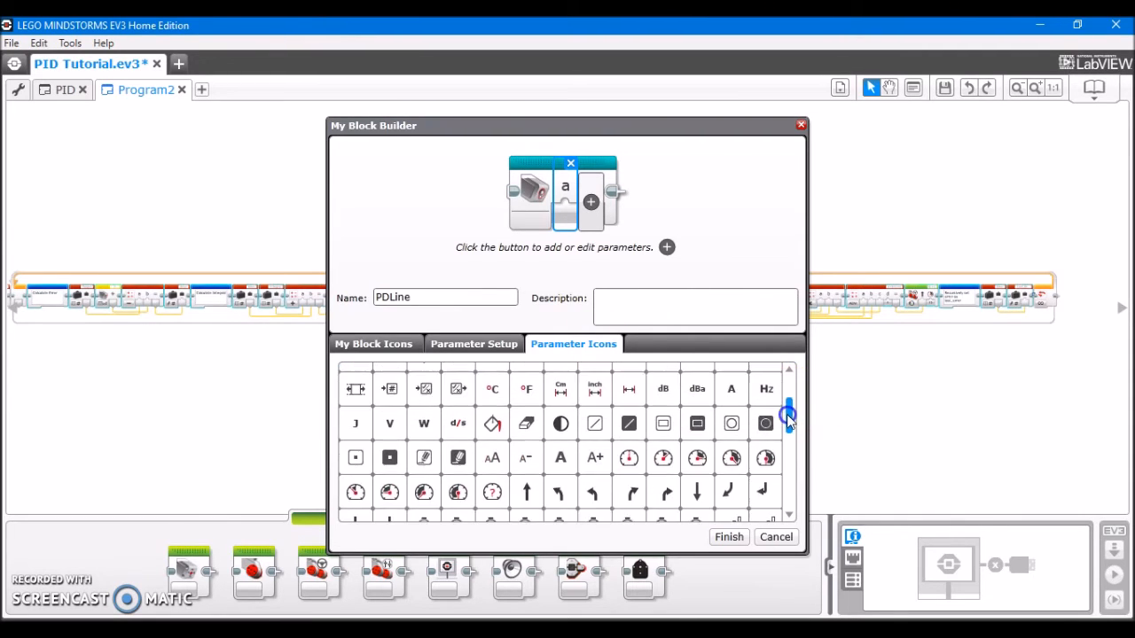
pyautogui.scroll(-3)
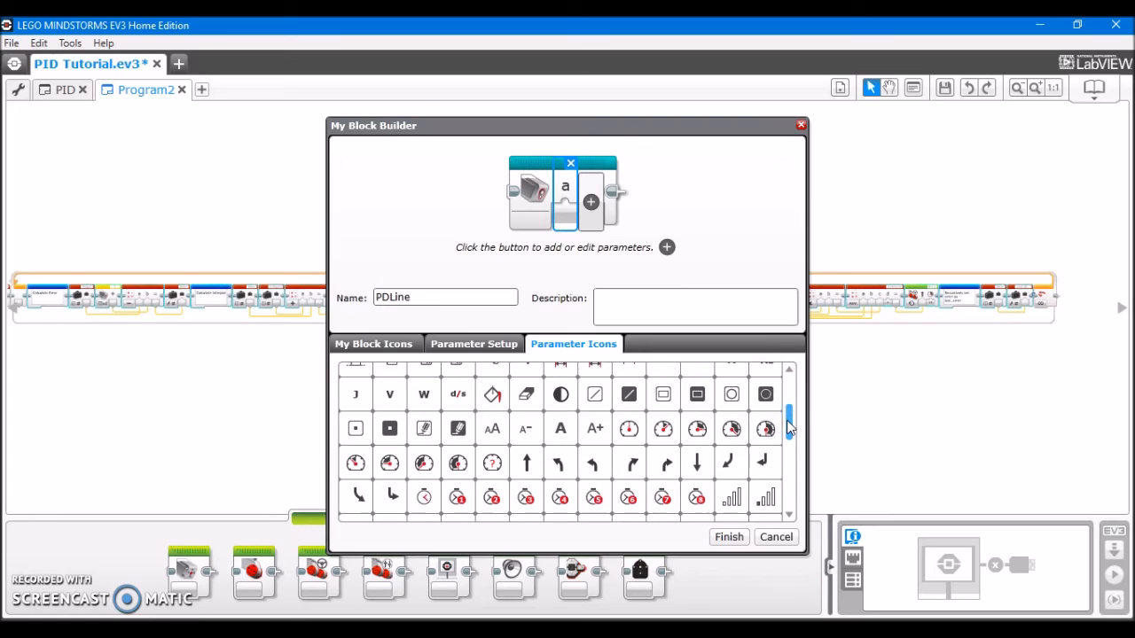
pyautogui.click(696, 429)
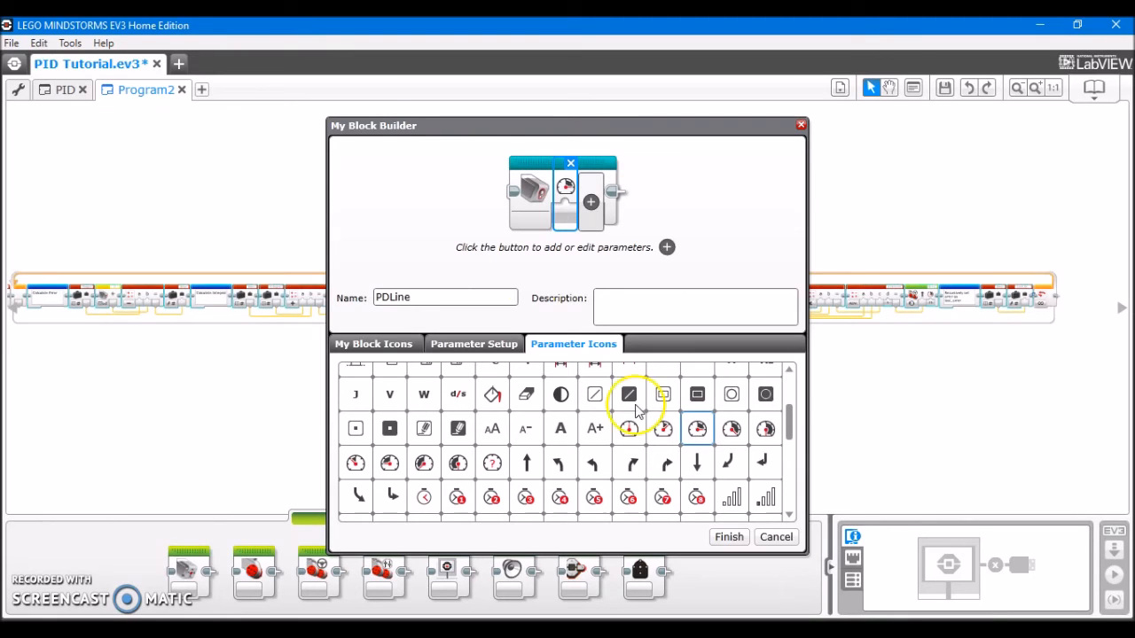
pyautogui.click(691, 308)
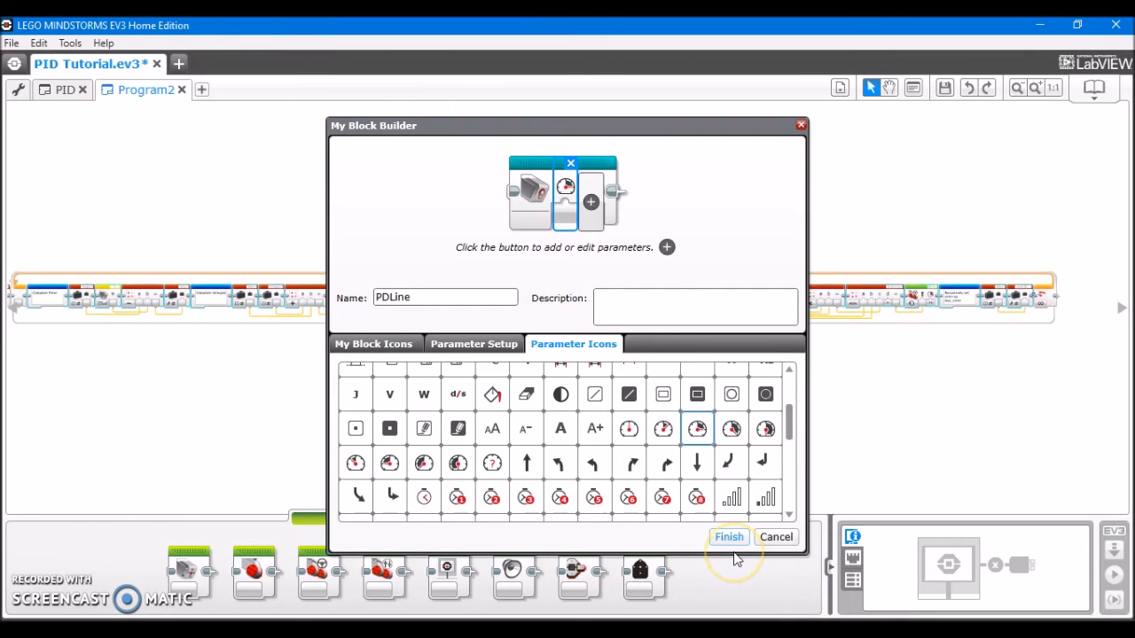
# Finish the PDLine My Block and scroll right along its sequence
pyautogui.click(728, 536)
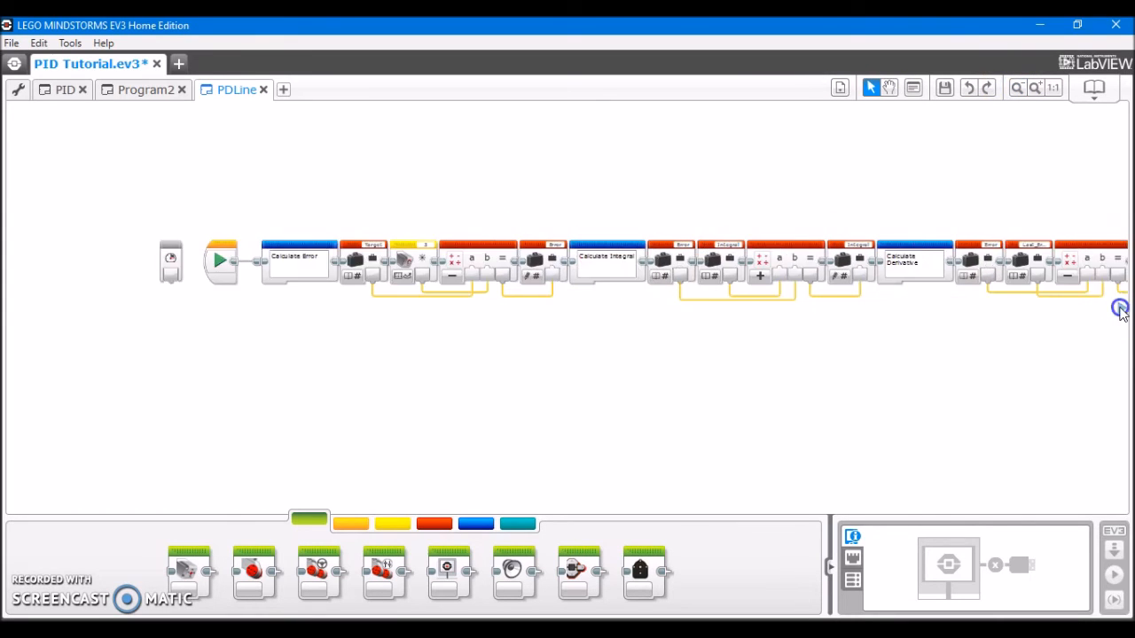
pyautogui.hscroll(3)
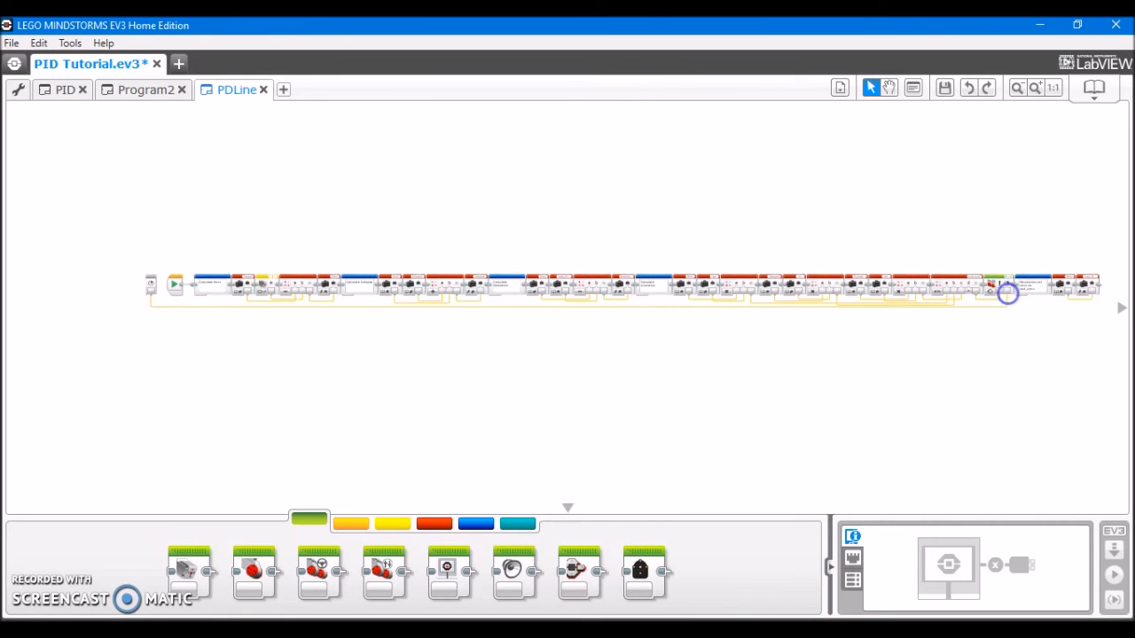
pyautogui.moveTo(1025, 359)
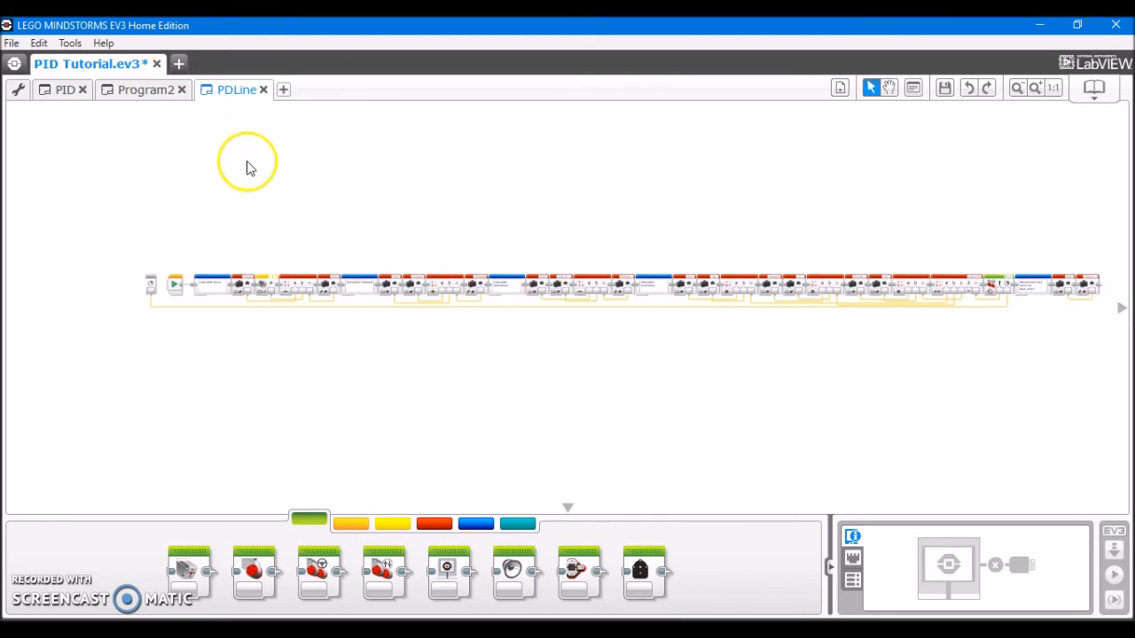
# Return to Program2 and slide the PDLine block's Power input to -51
pyautogui.click(145, 89)
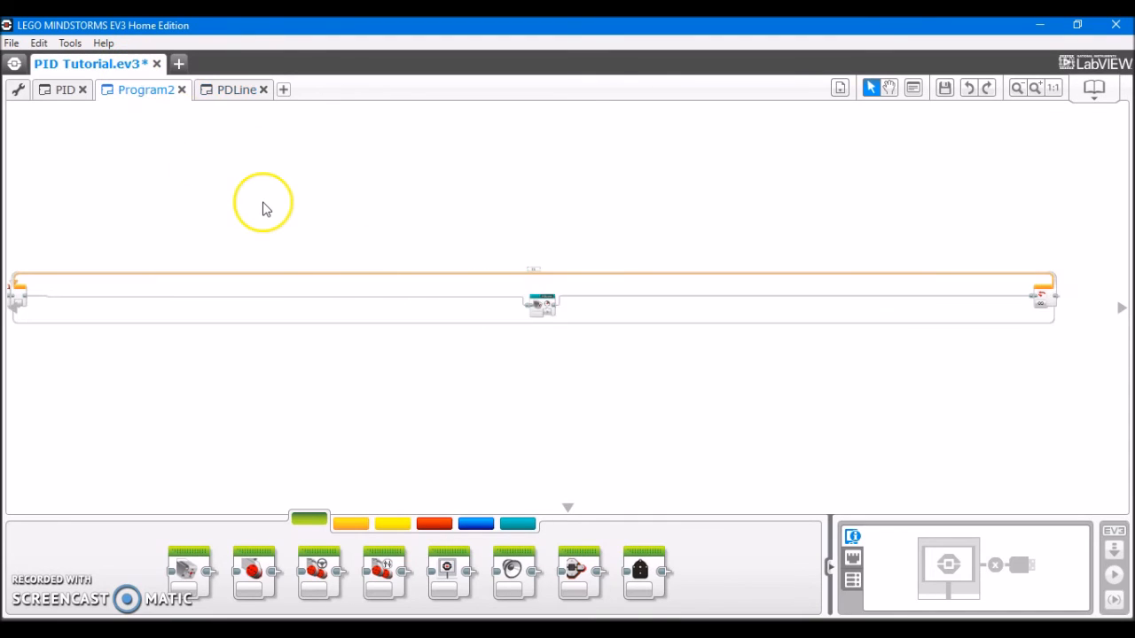
pyautogui.moveTo(817, 146)
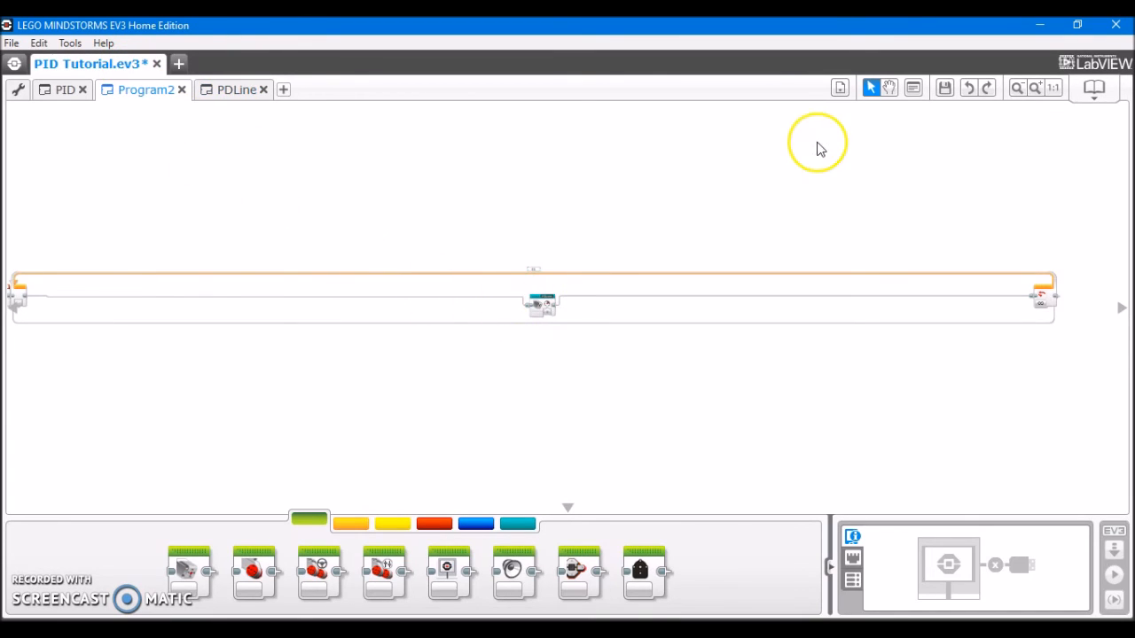
pyautogui.moveTo(542, 315)
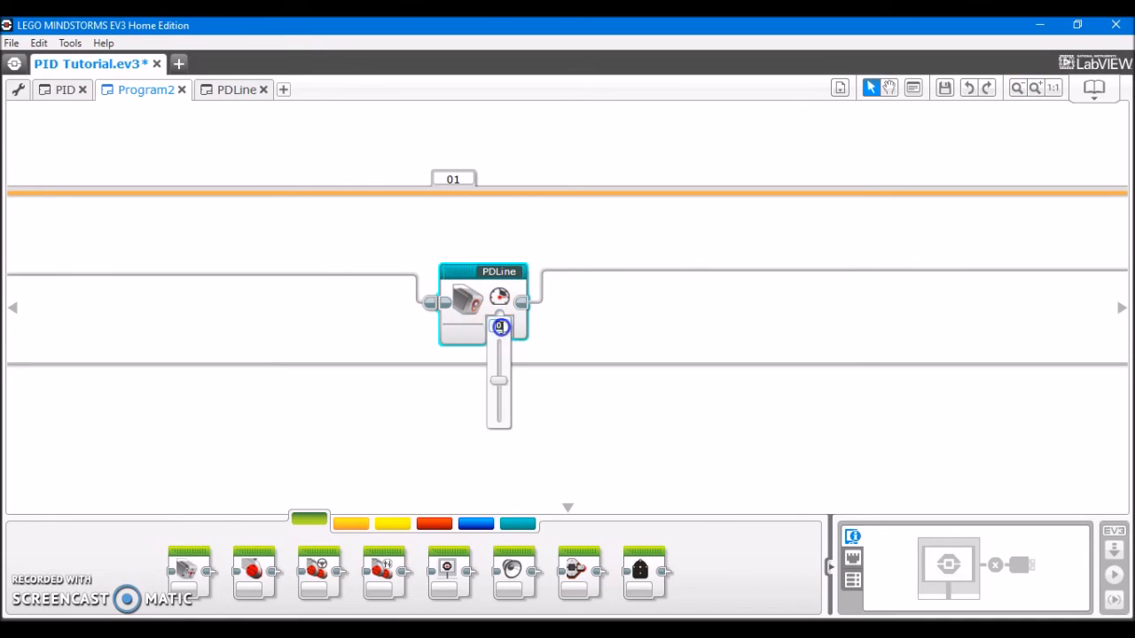
pyautogui.moveTo(498, 326); pyautogui.dragTo(502, 377)
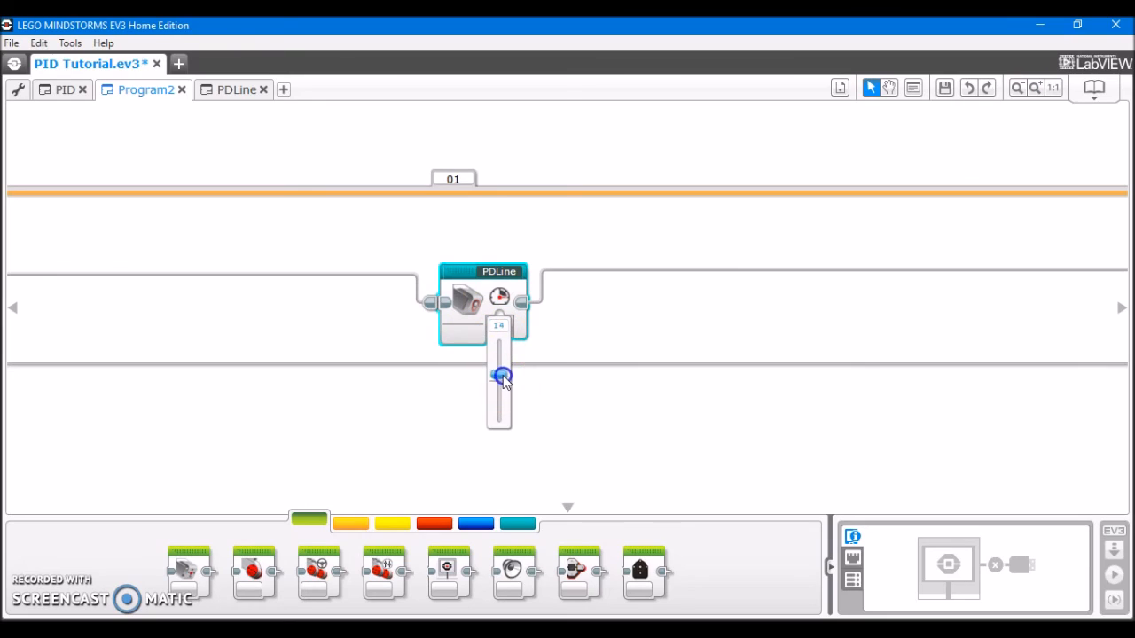
pyautogui.moveTo(502, 377); pyautogui.dragTo(501, 362)
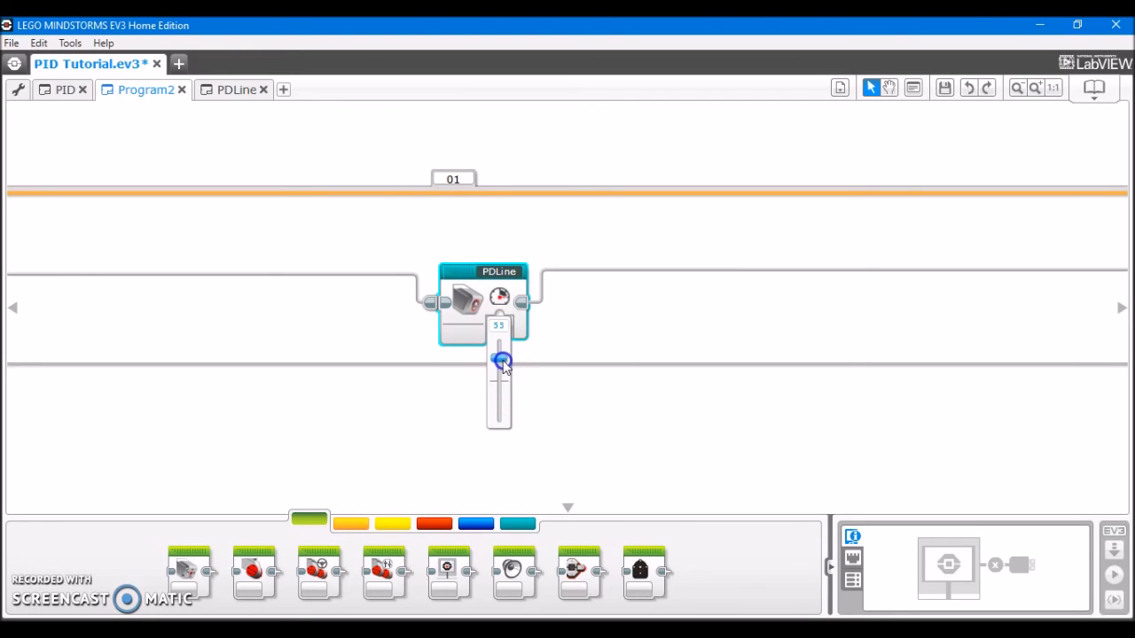
pyautogui.moveTo(502, 361); pyautogui.dragTo(503, 406)
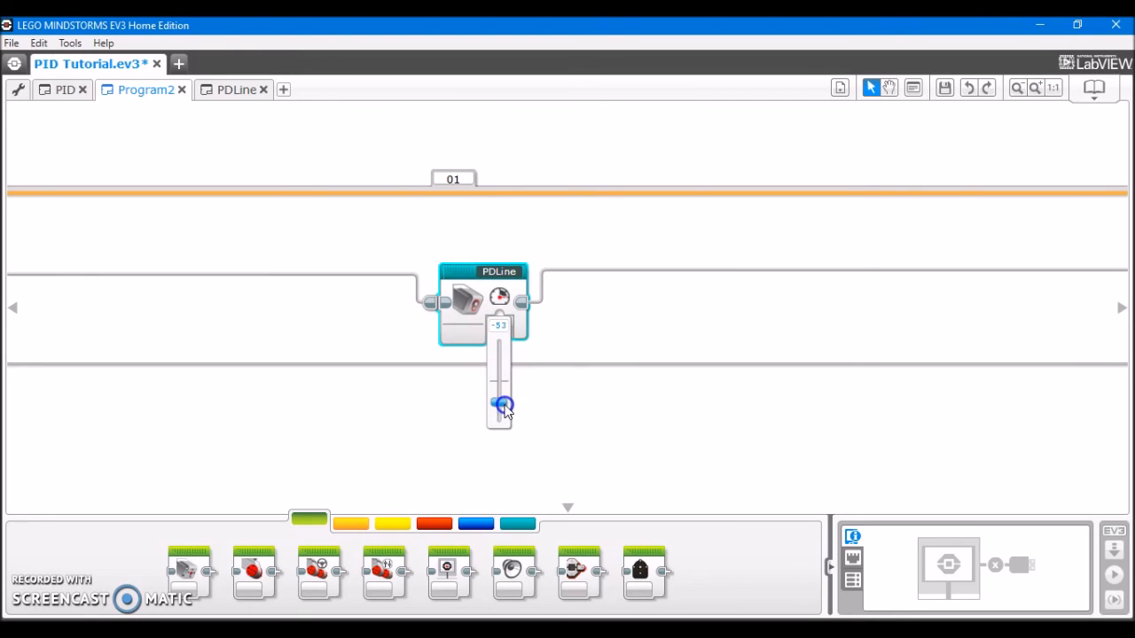
pyautogui.moveTo(503, 404); pyautogui.dragTo(503, 359)
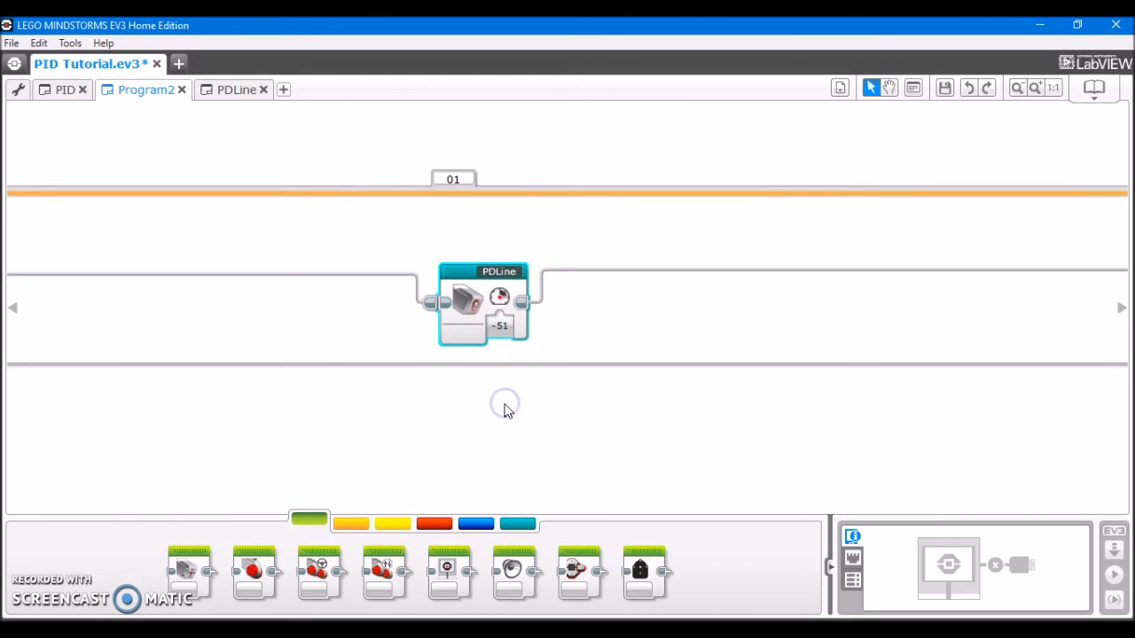
pyautogui.moveTo(508, 410)
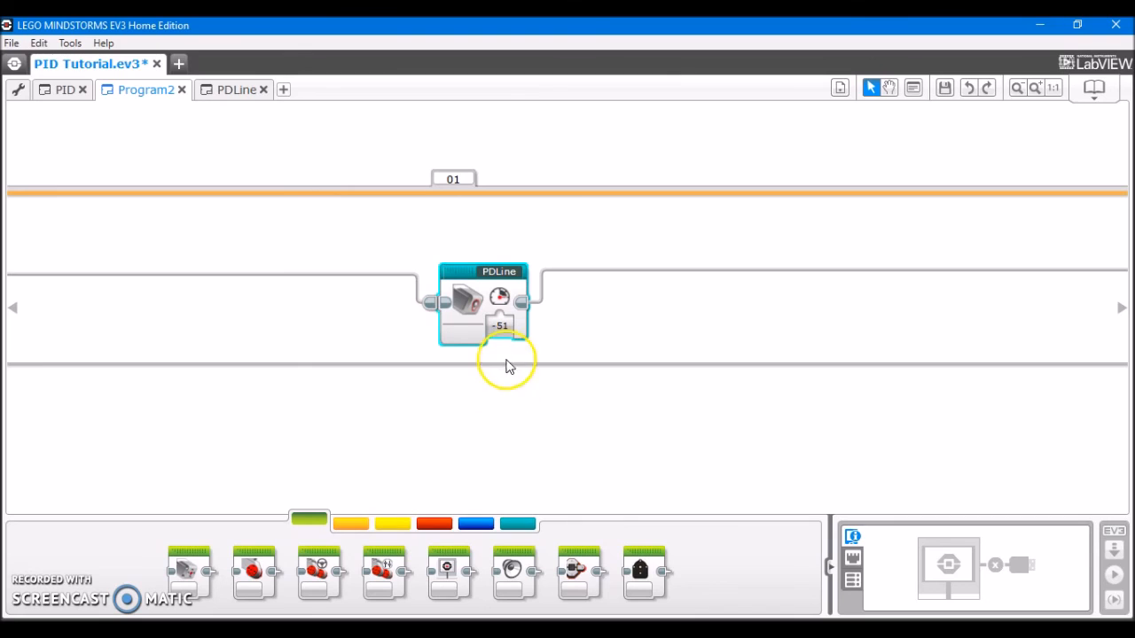
pyautogui.moveTo(547, 390)
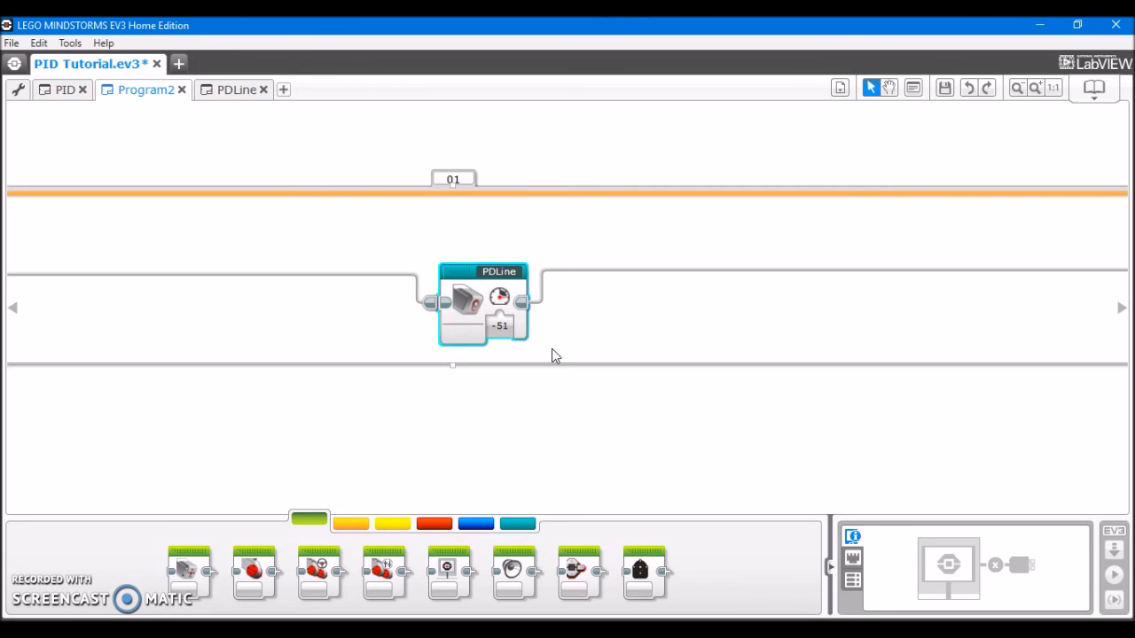
pyautogui.moveTo(499, 297)
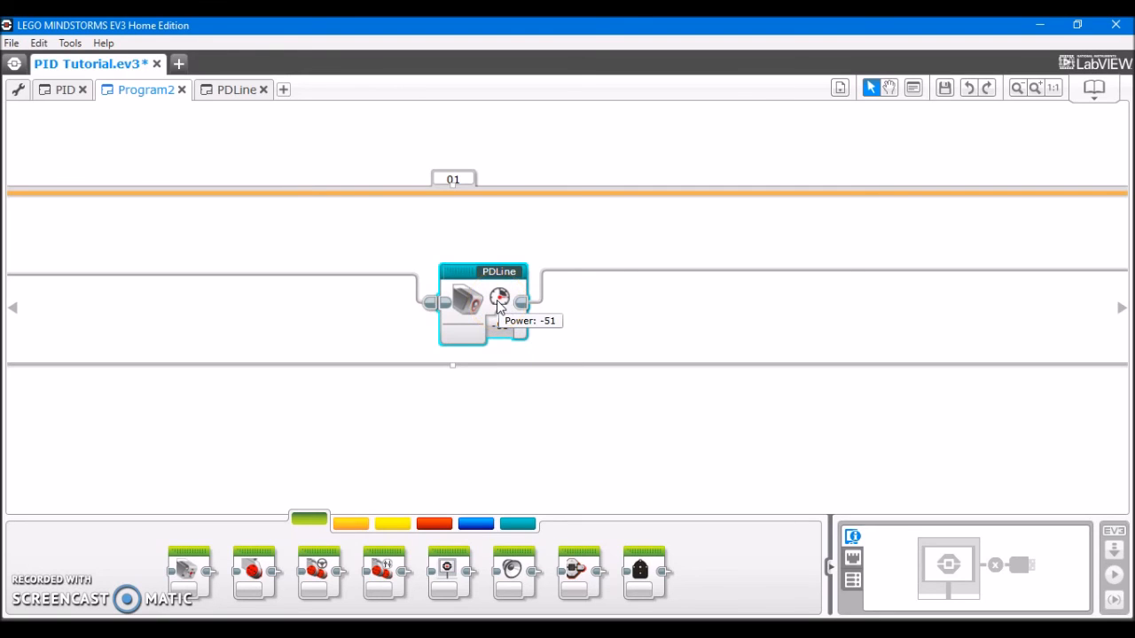